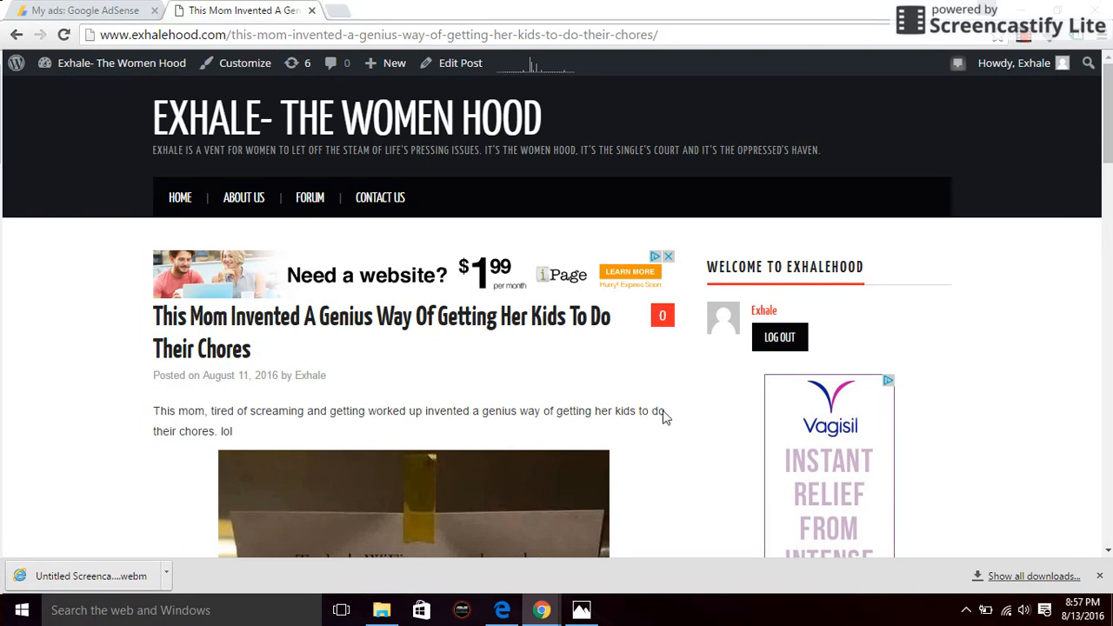
{"action": "mouse_move", "coordinate": [713, 413]}
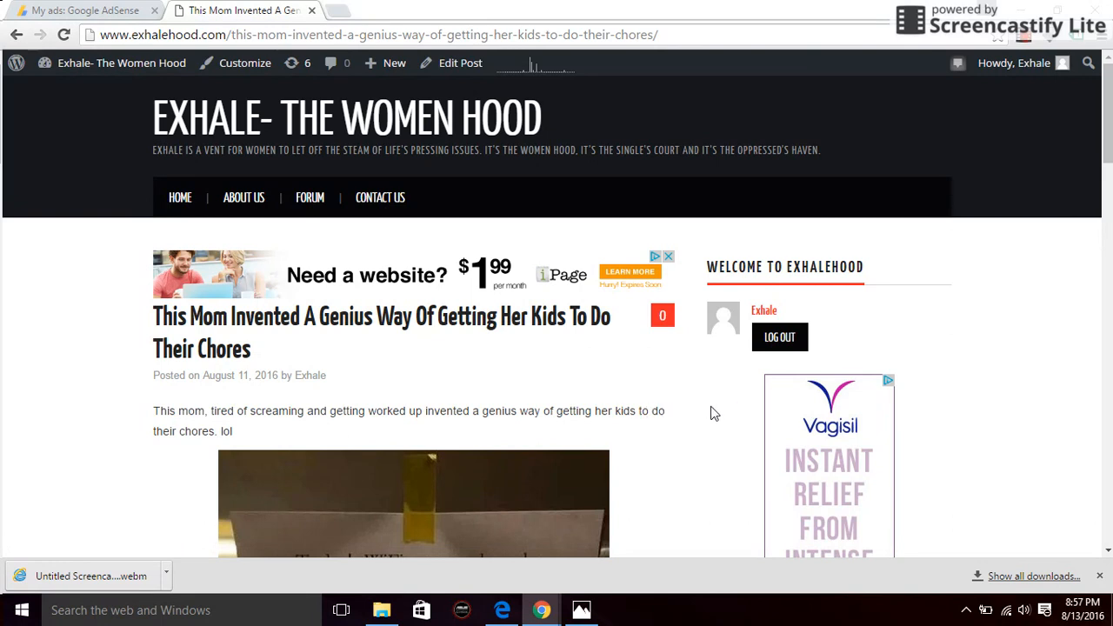
{"action": "mouse_move", "coordinate": [705, 365]}
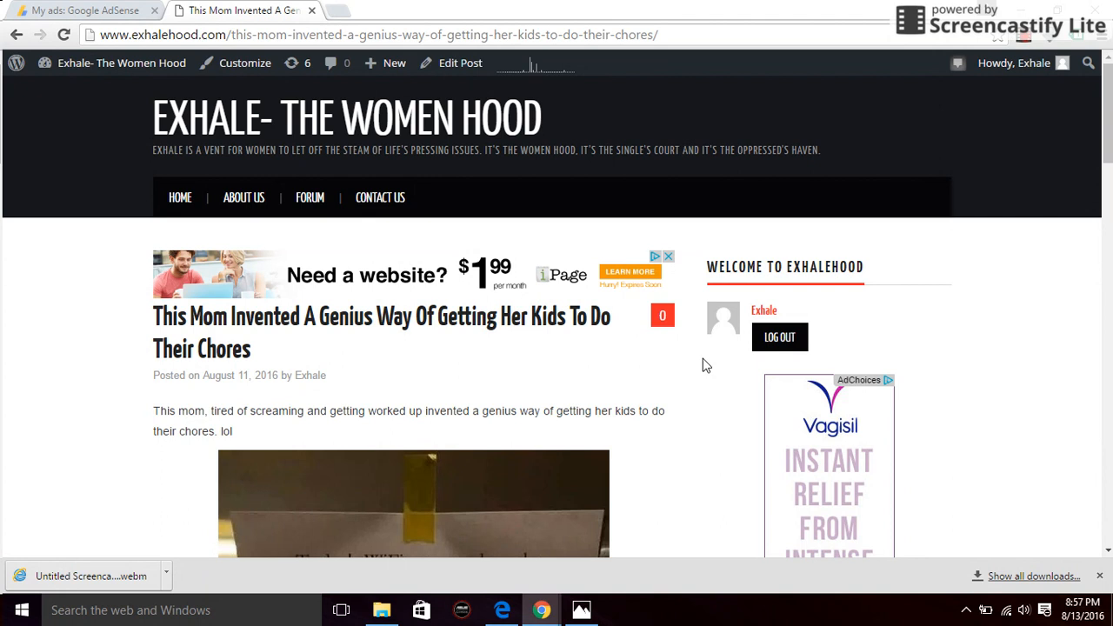
{"action": "mouse_move", "coordinate": [344, 405]}
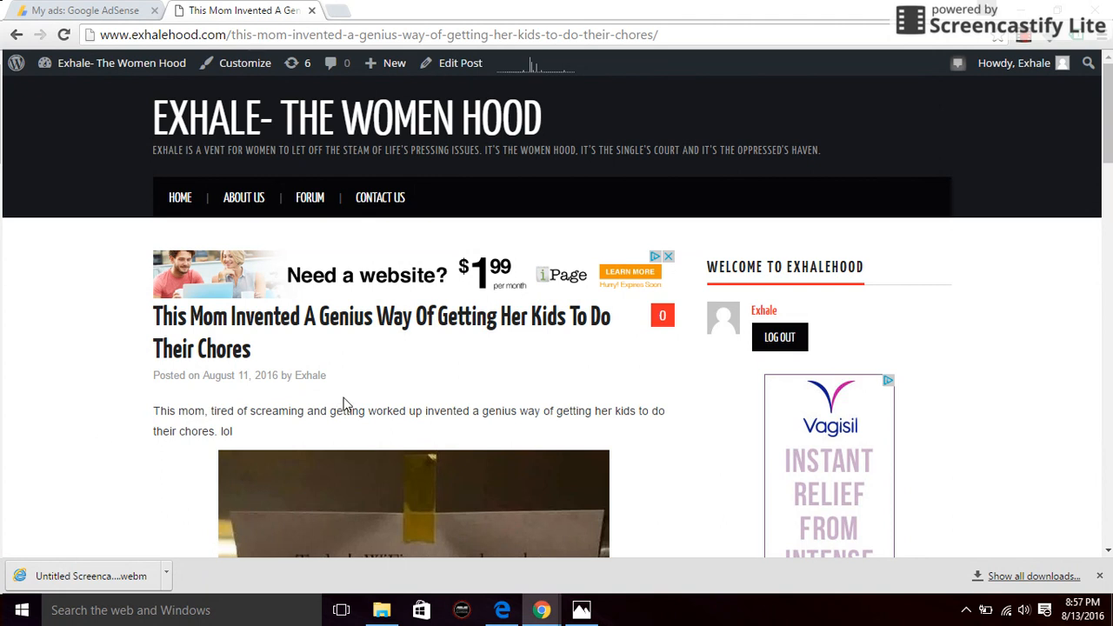
{"action": "mouse_move", "coordinate": [87, 300]}
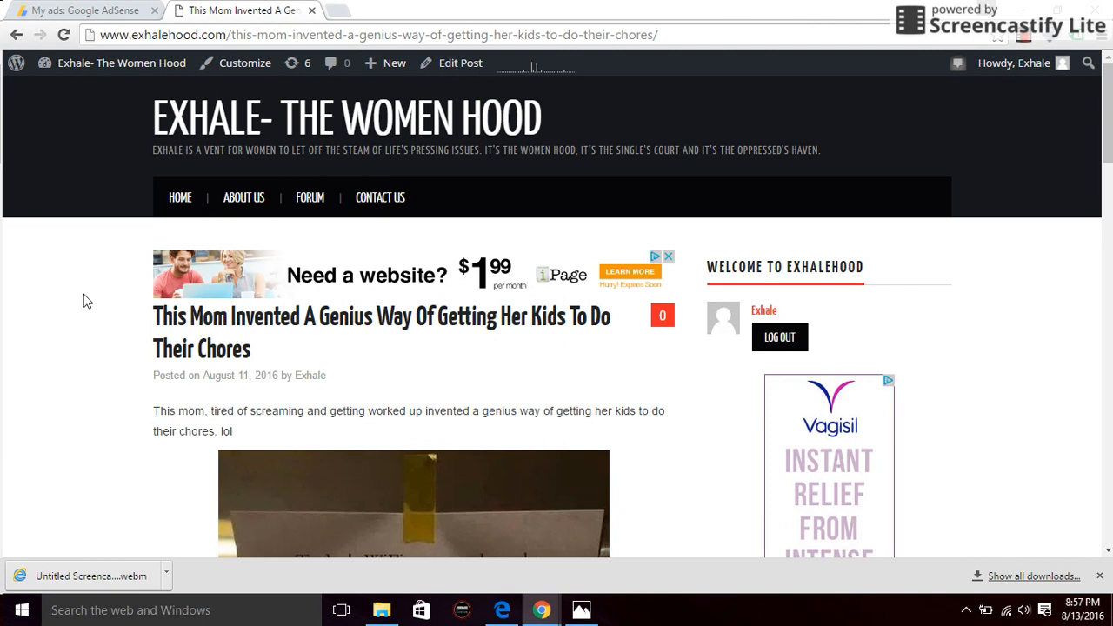
{"action": "mouse_move", "coordinate": [99, 272]}
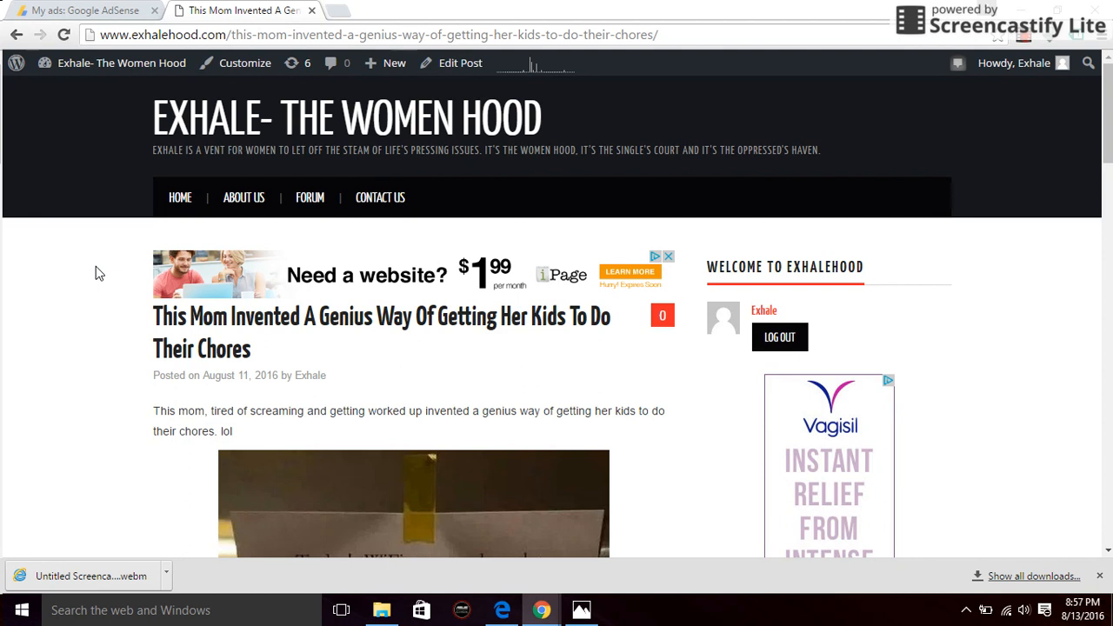
{"action": "mouse_move", "coordinate": [46, 279]}
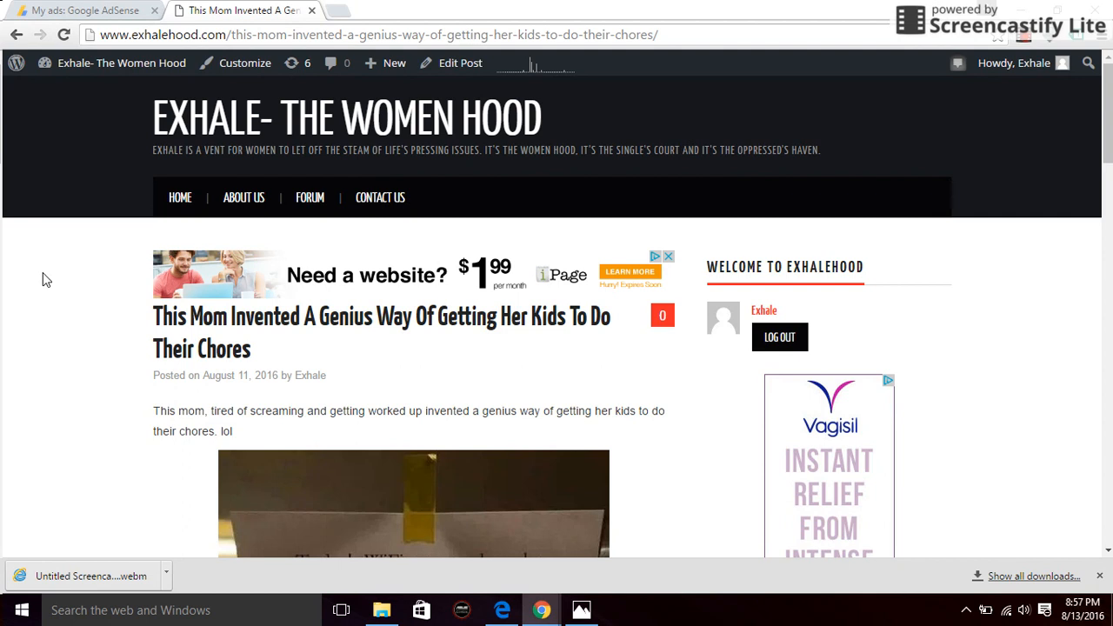
{"action": "mouse_move", "coordinate": [78, 9]}
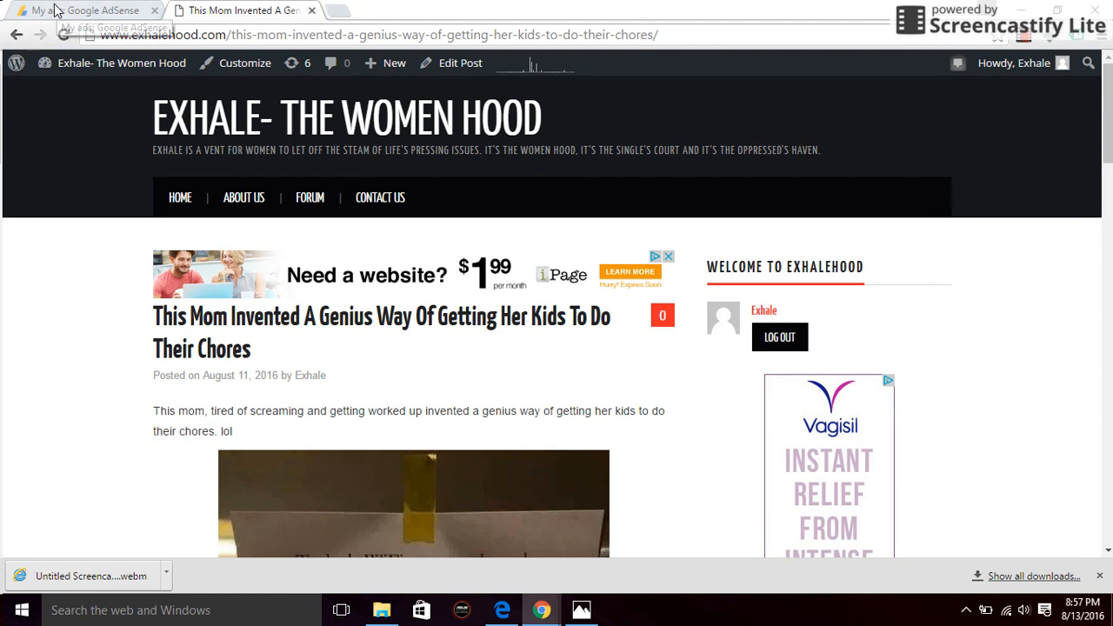
In the AdSense tab, view the ad code for the 'AD 5 For exhalenaija top' unit.
{"action": "left_click", "coordinate": [79, 10]}
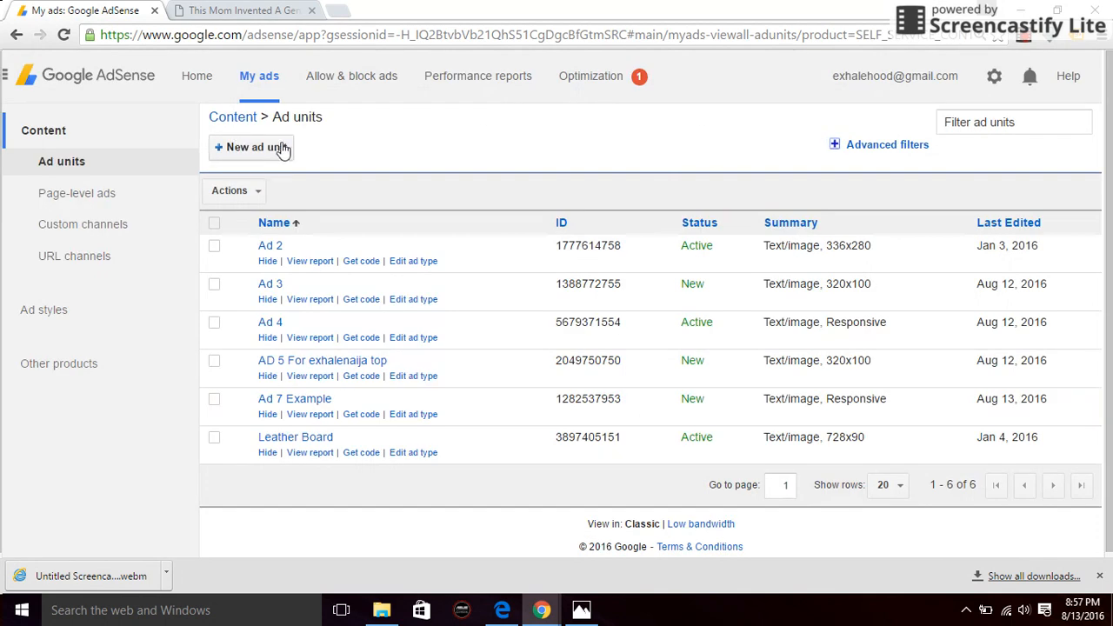
{"action": "mouse_move", "coordinate": [383, 360]}
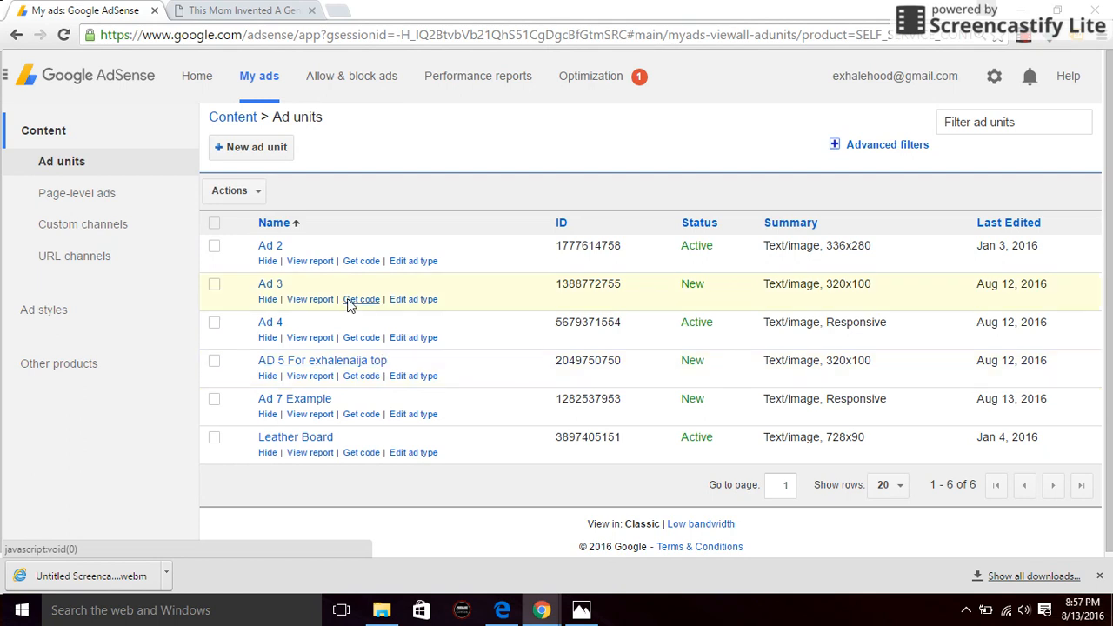
{"action": "mouse_move", "coordinate": [268, 160]}
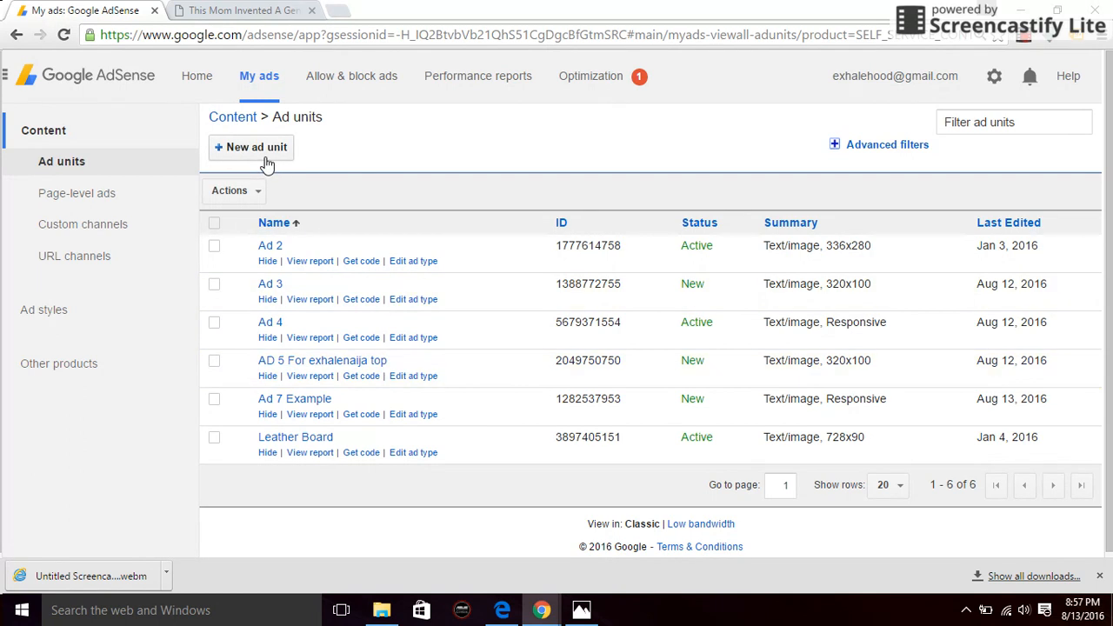
{"action": "mouse_move", "coordinate": [386, 375]}
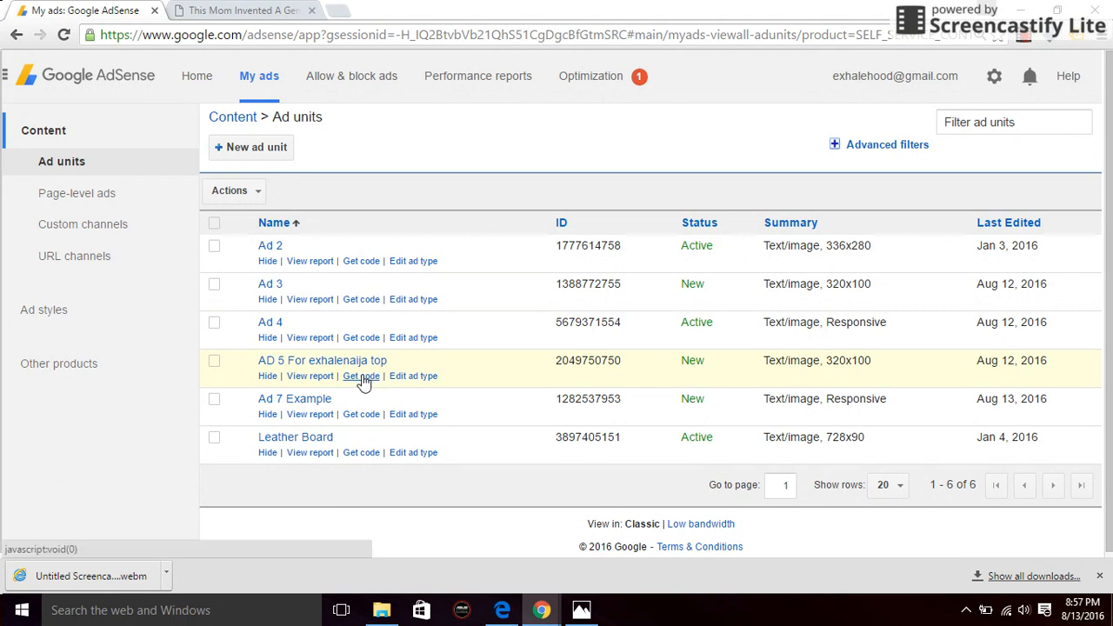
{"action": "left_click", "coordinate": [361, 376]}
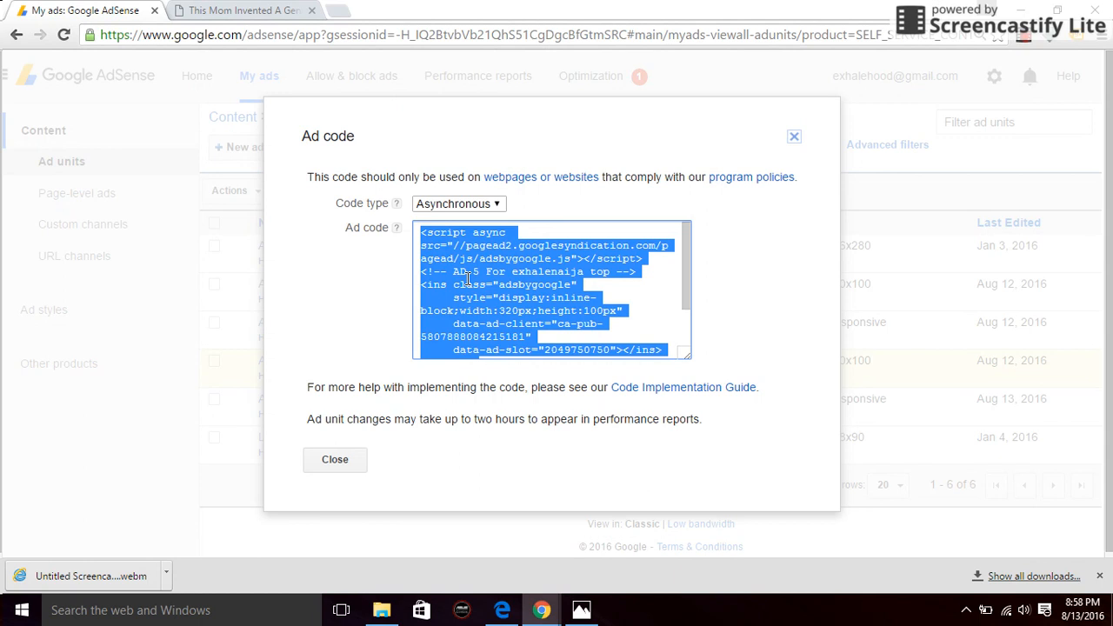
{"action": "mouse_move", "coordinate": [828, 106]}
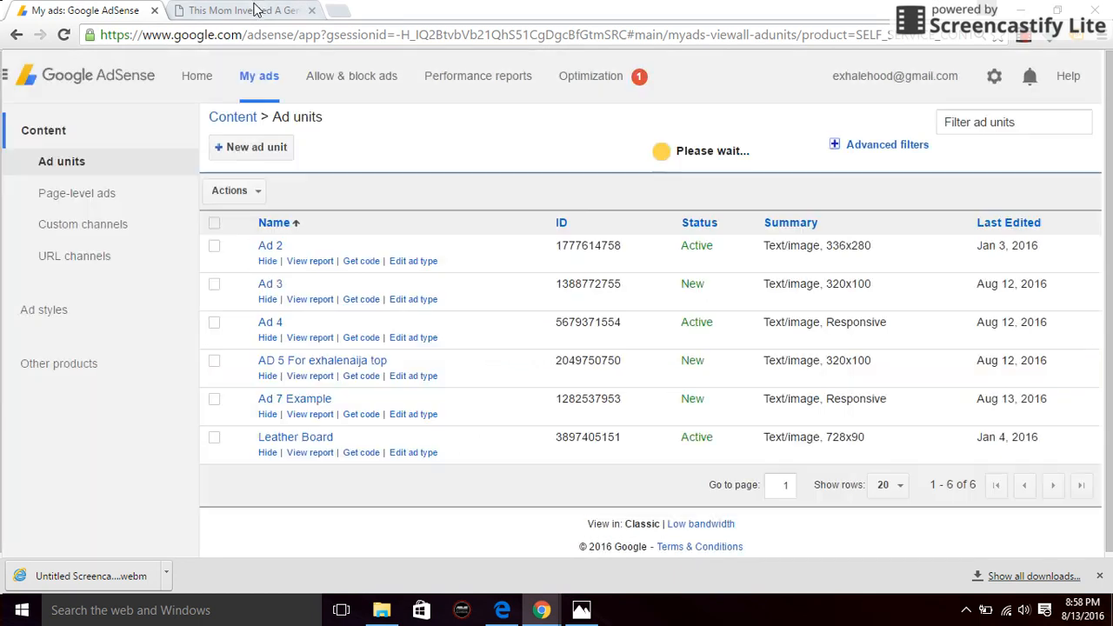
Go from the live post to the WordPress dashboard and choose Appearance > Editor.
{"action": "left_click", "coordinate": [244, 10]}
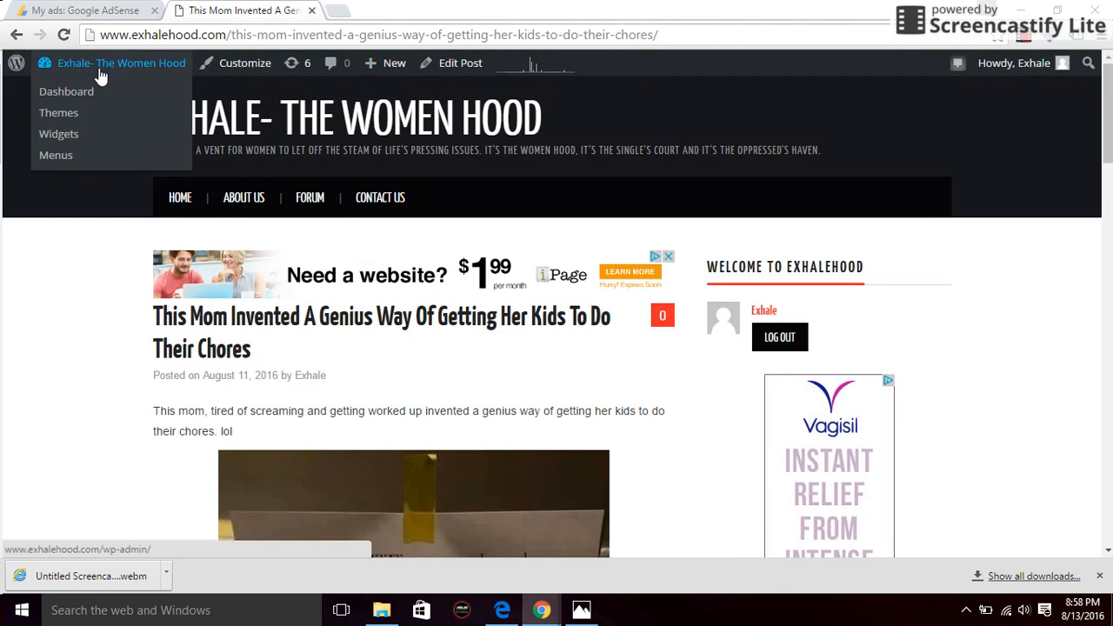
{"action": "left_click", "coordinate": [66, 91]}
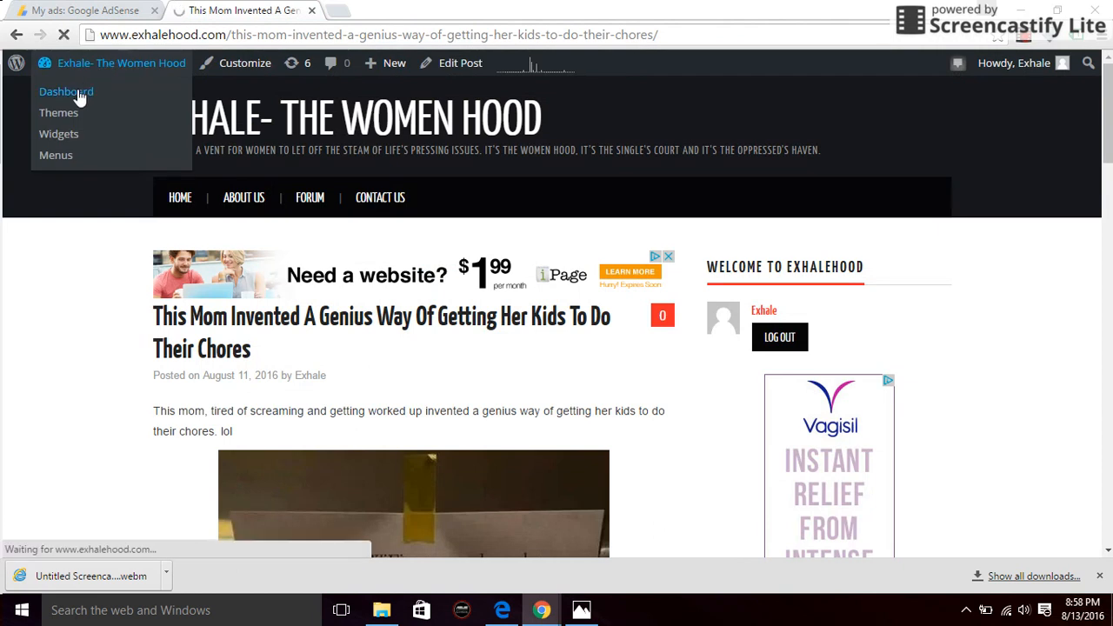
{"action": "left_click", "coordinate": [66, 91]}
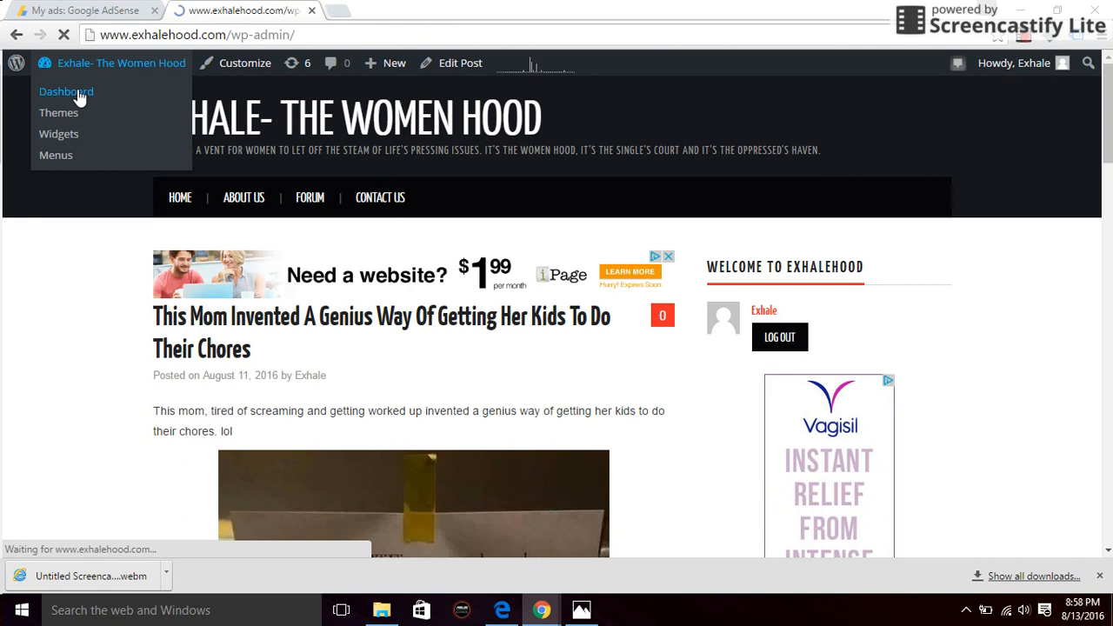
{"action": "left_click", "coordinate": [66, 91]}
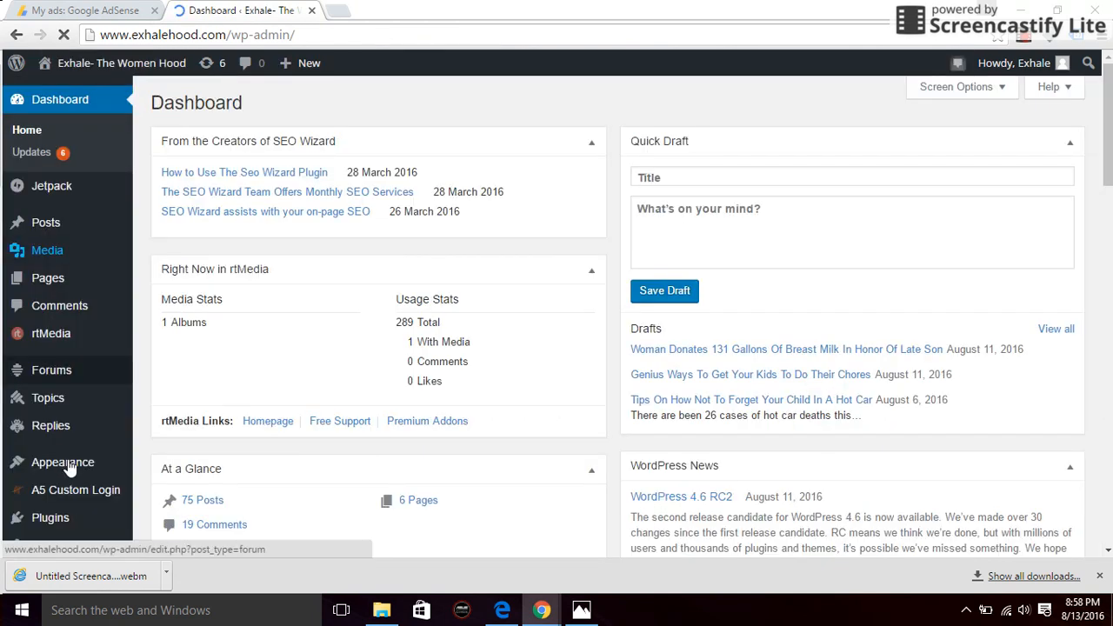
{"action": "left_click", "coordinate": [63, 462]}
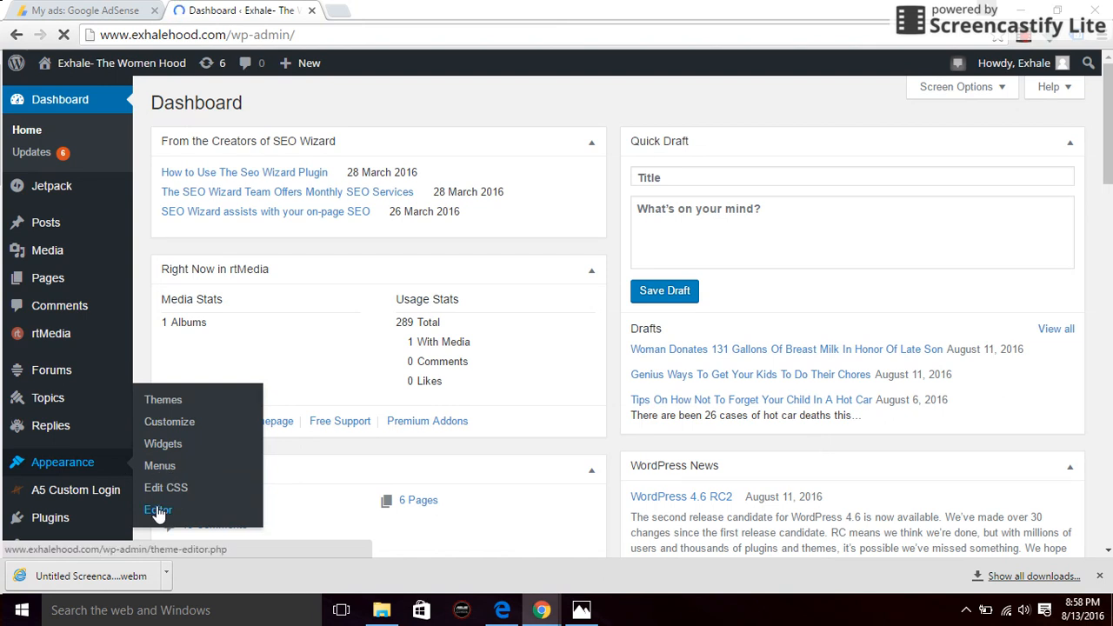
{"action": "left_click", "coordinate": [157, 510]}
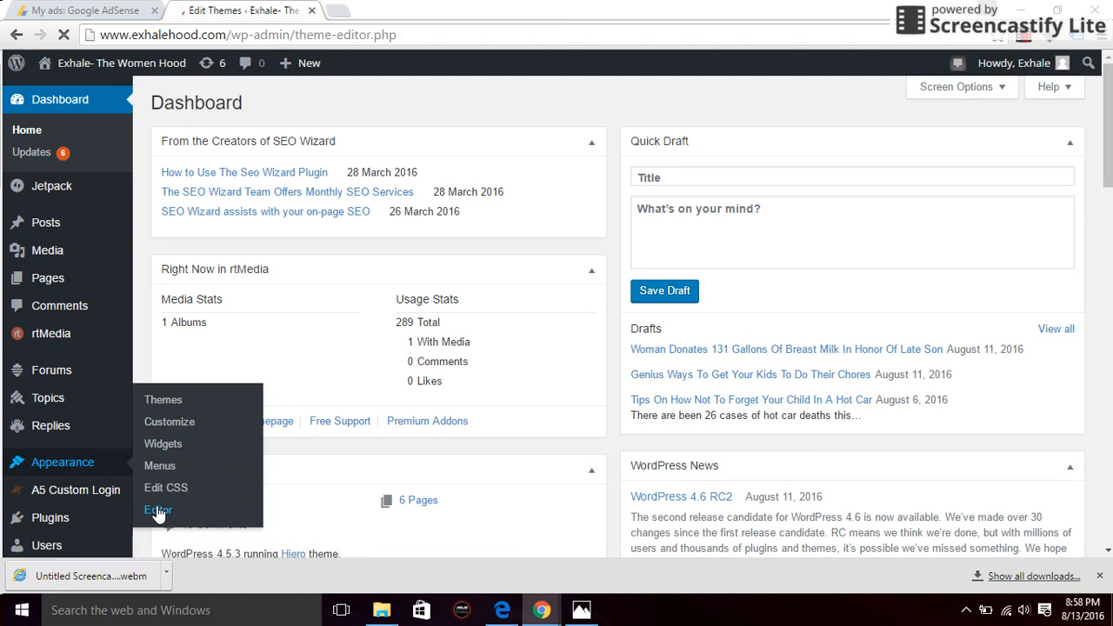
Open the Hiero theme's Single Post template (single.php) in the theme editor.
{"action": "left_click", "coordinate": [157, 510]}
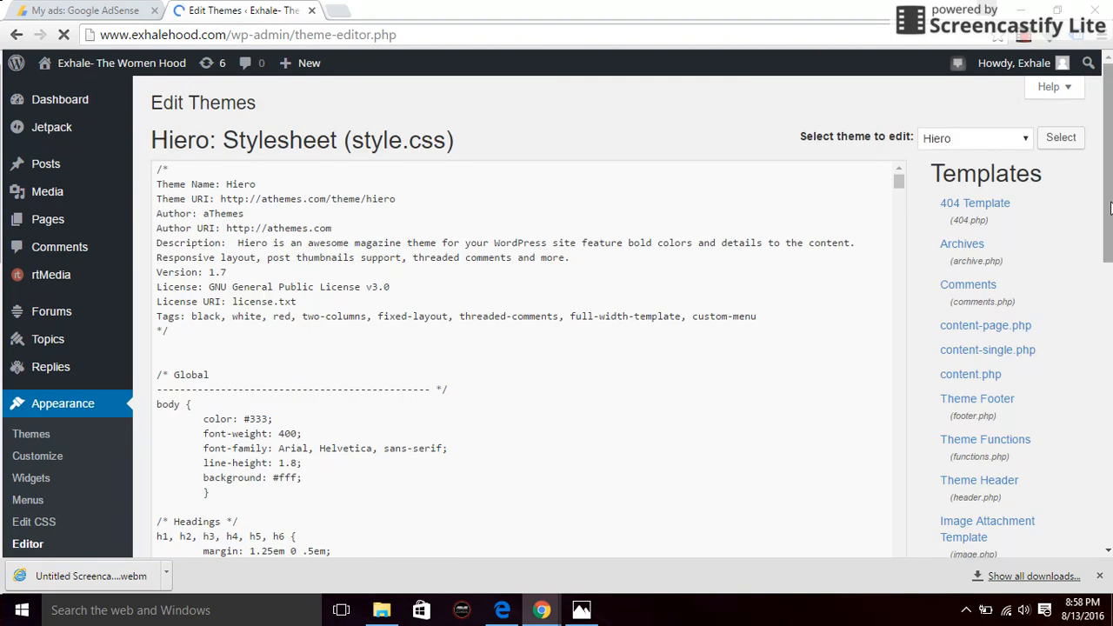
{"action": "scroll", "scroll_direction": "down", "scroll_amount": 3}
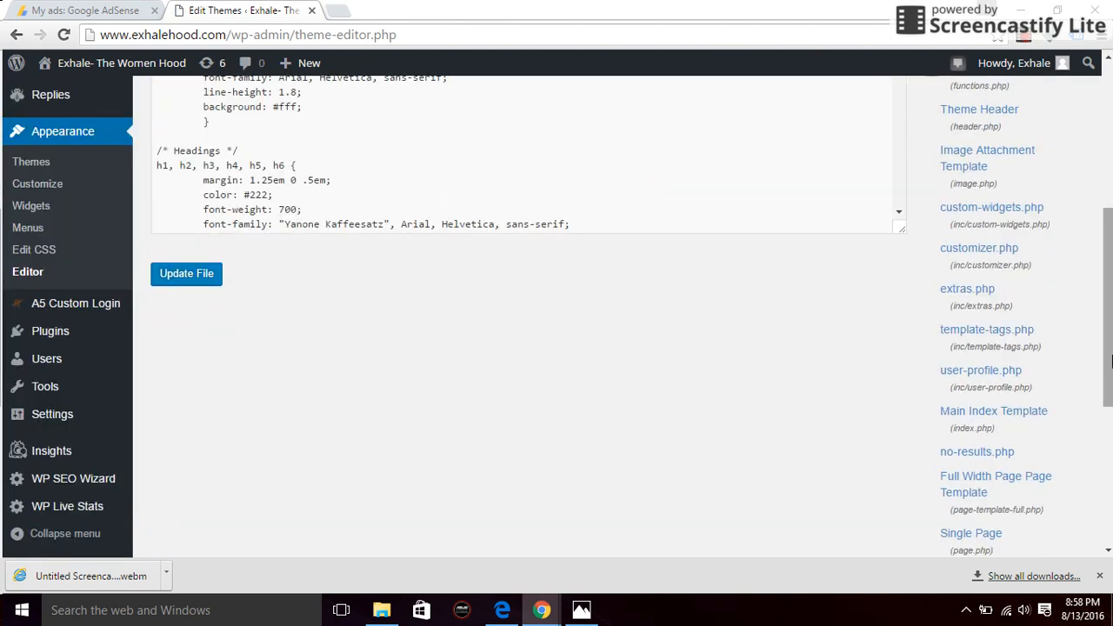
{"action": "scroll", "scroll_direction": "down", "scroll_amount": 3}
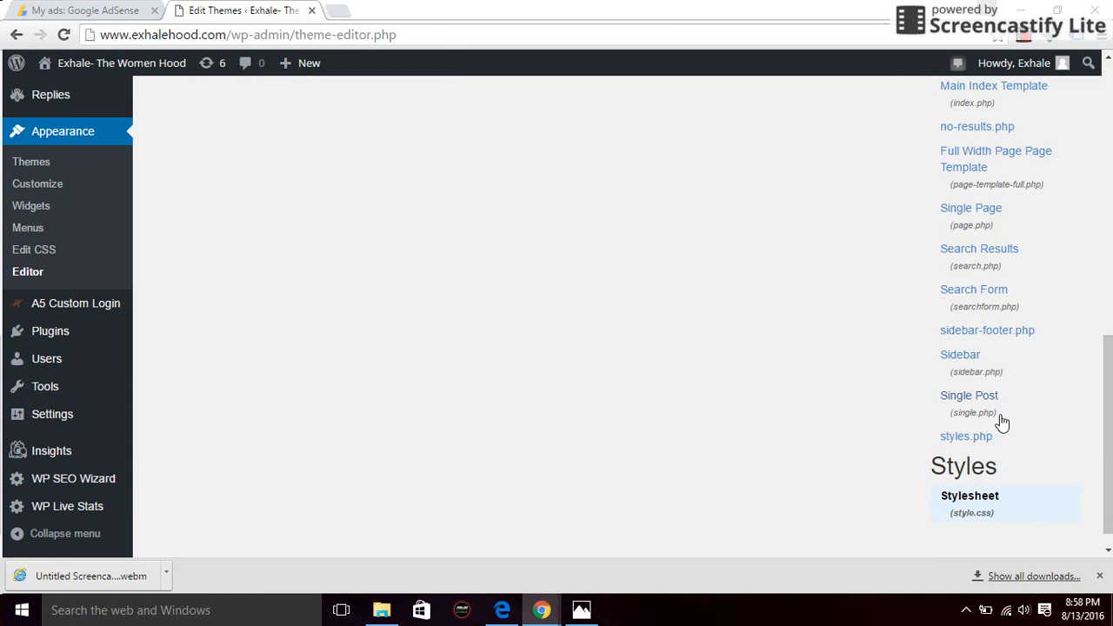
{"action": "left_click", "coordinate": [969, 395]}
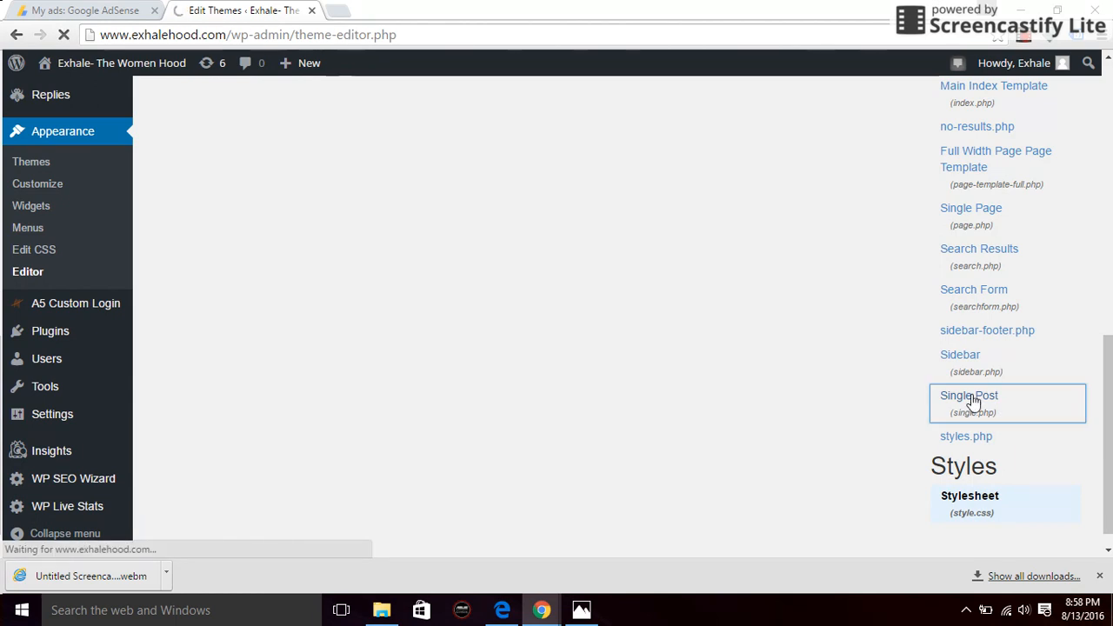
{"action": "left_click", "coordinate": [969, 395]}
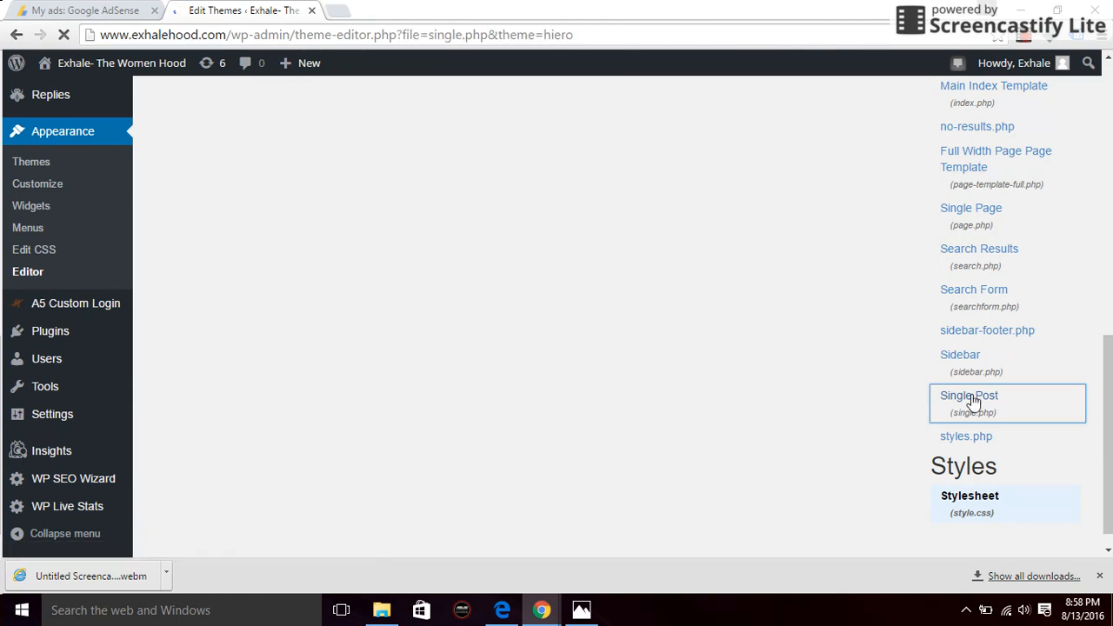
{"action": "left_click", "coordinate": [969, 395]}
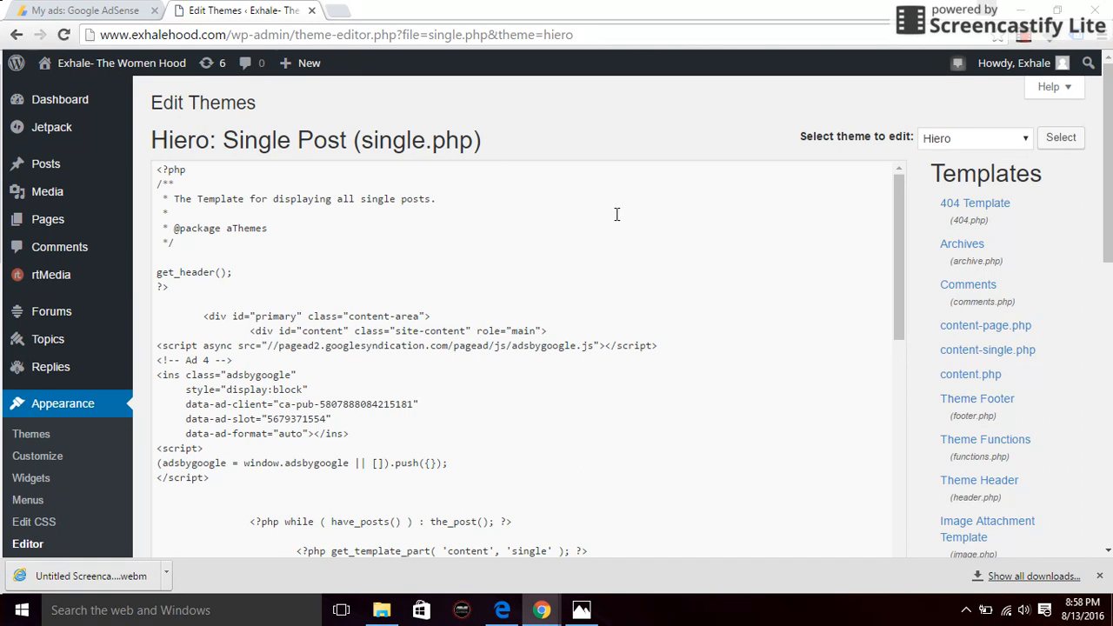
Place the editing cursor in the single.php code beside the content div line.
{"action": "left_click", "coordinate": [170, 213]}
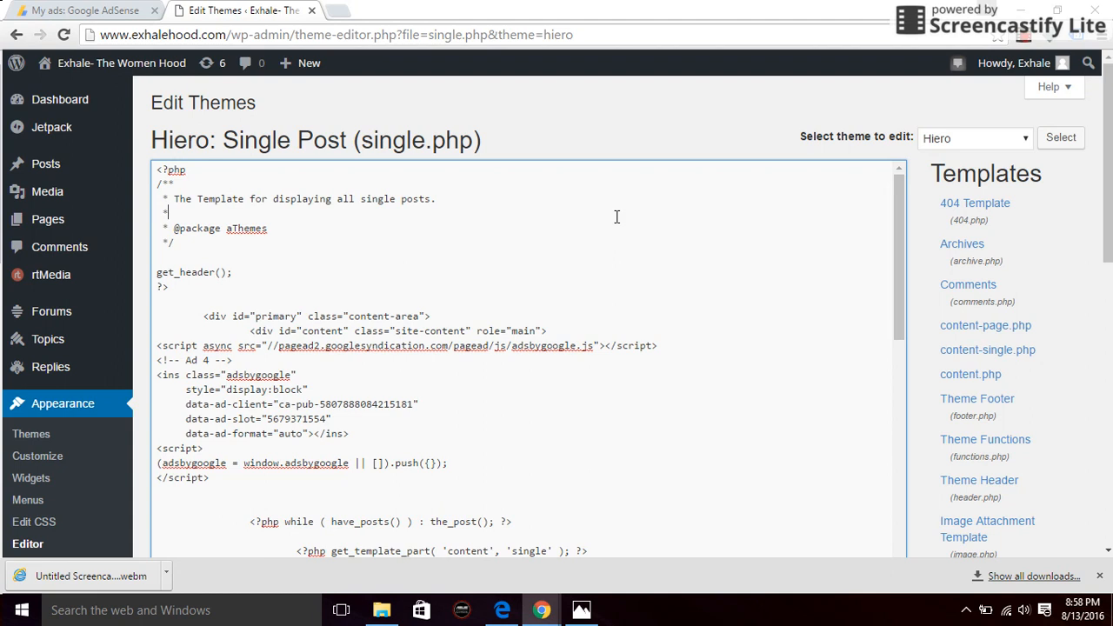
{"action": "key", "text": "ctrl+a"}
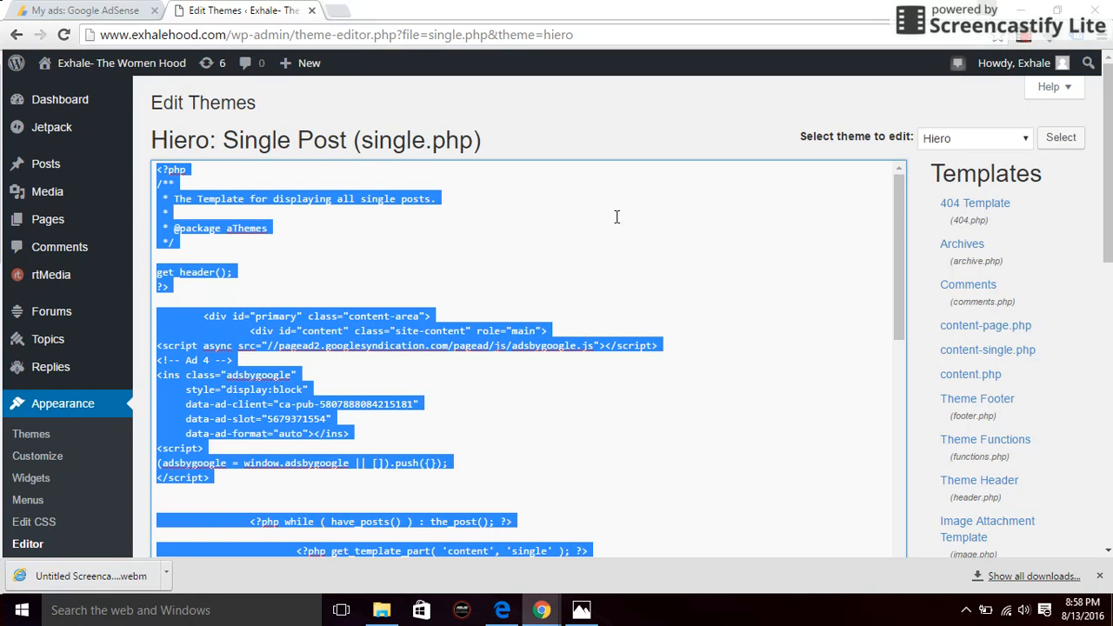
{"action": "left_click", "coordinate": [616, 218]}
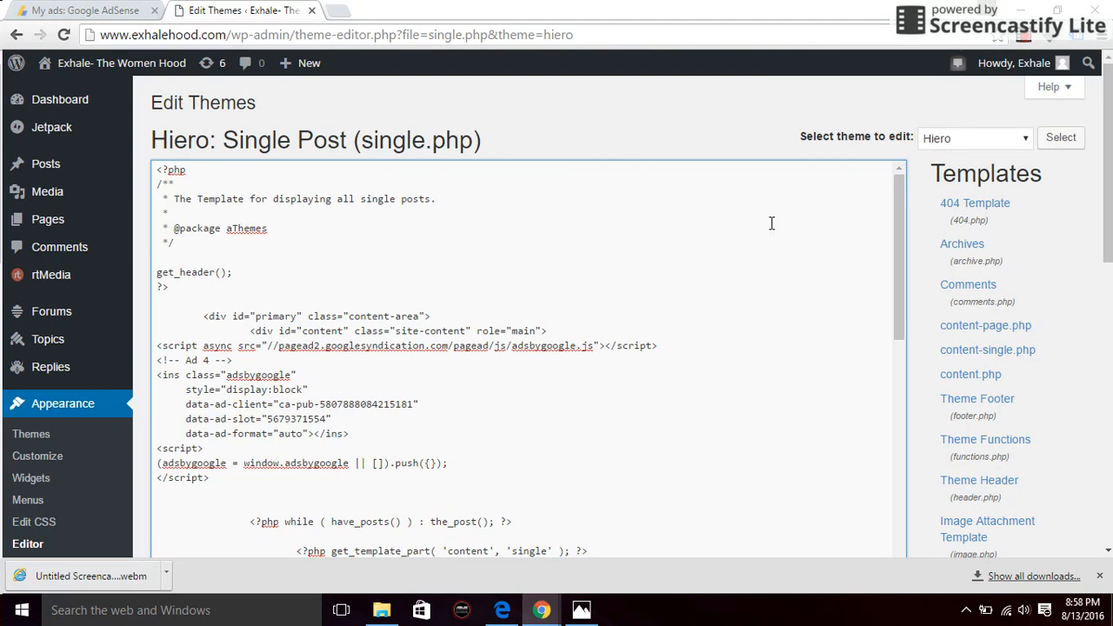
{"action": "mouse_move", "coordinate": [879, 255]}
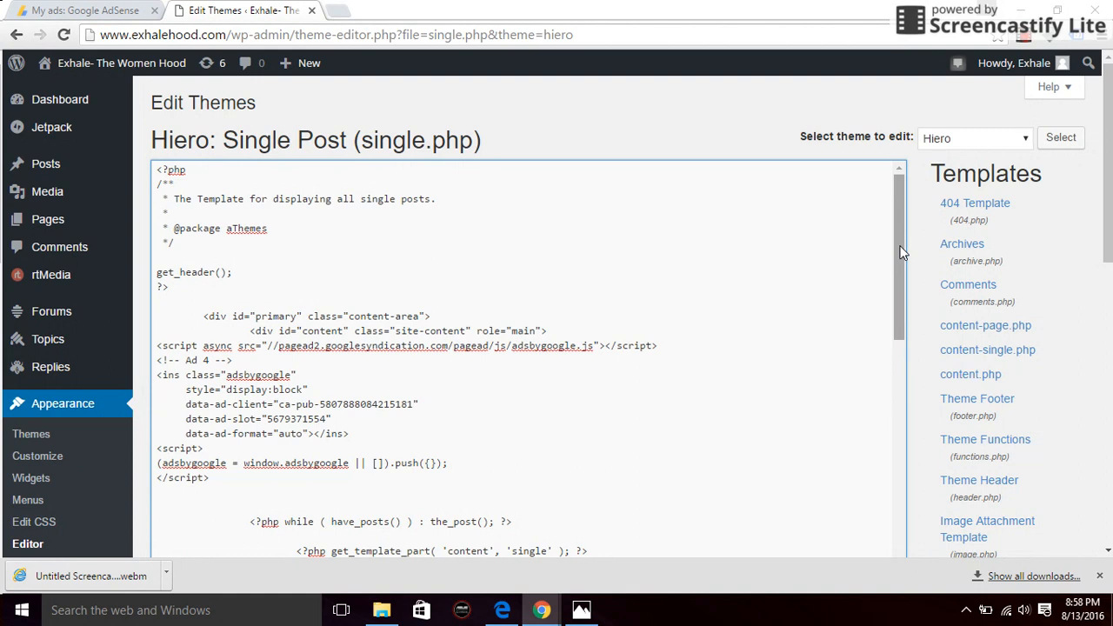
{"action": "left_click", "coordinate": [167, 213]}
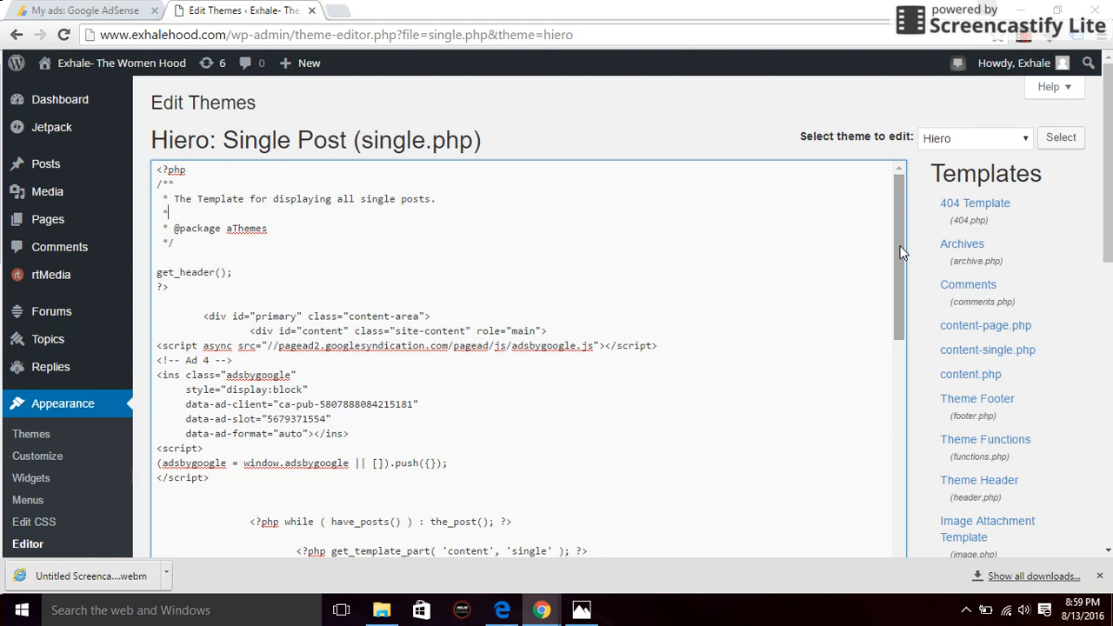
{"action": "scroll", "scroll_direction": "down", "scroll_amount": 3}
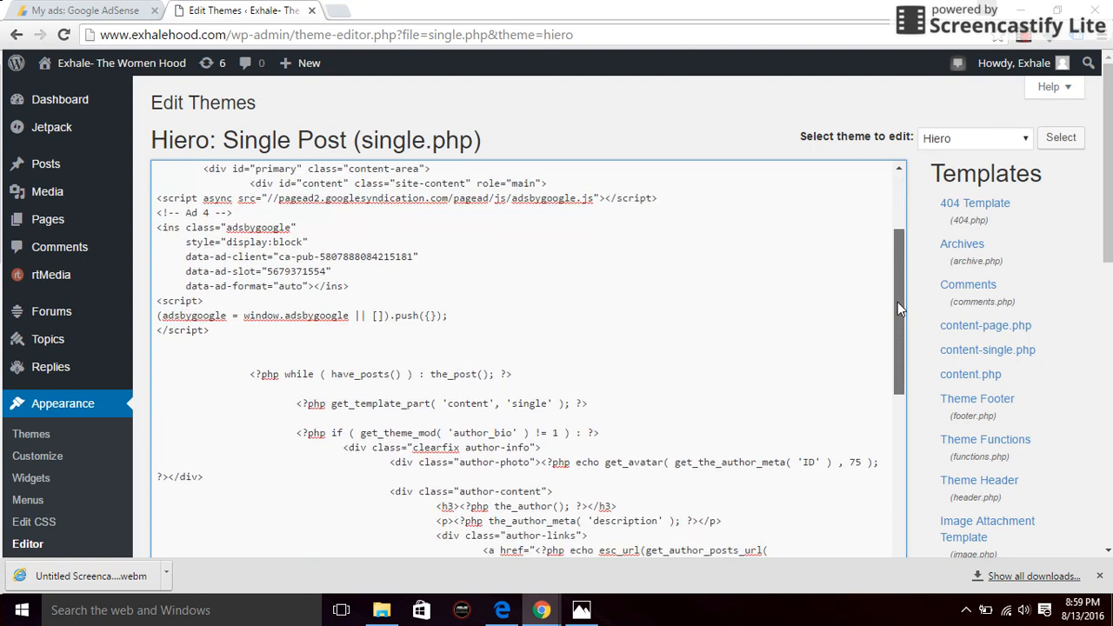
{"action": "scroll", "scroll_direction": "up", "scroll_amount": 3}
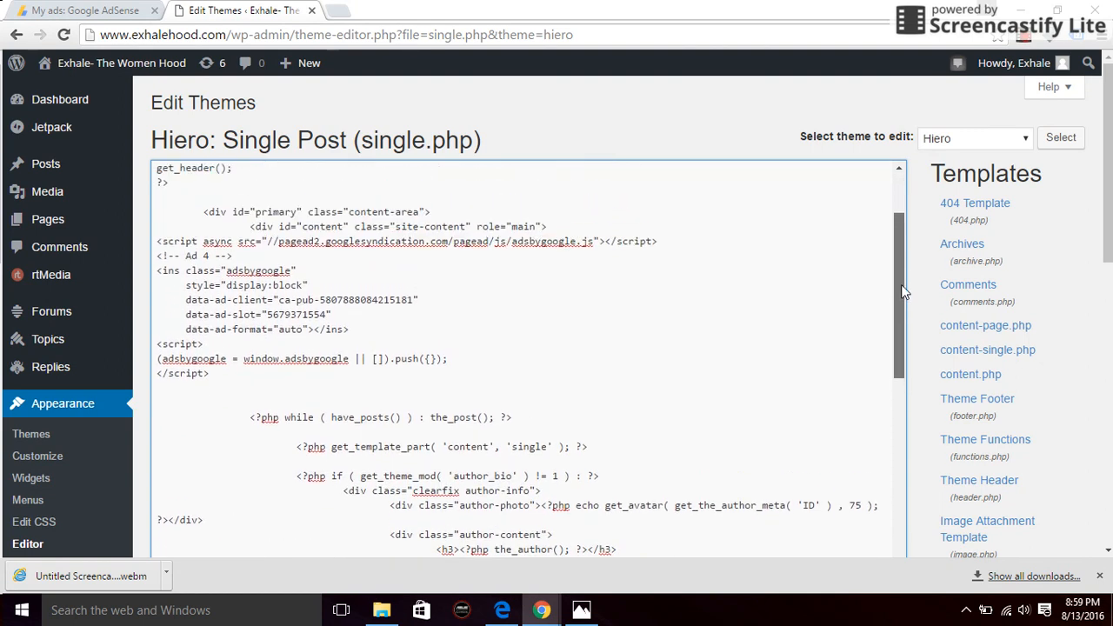
{"action": "scroll", "scroll_direction": "up", "scroll_amount": 3}
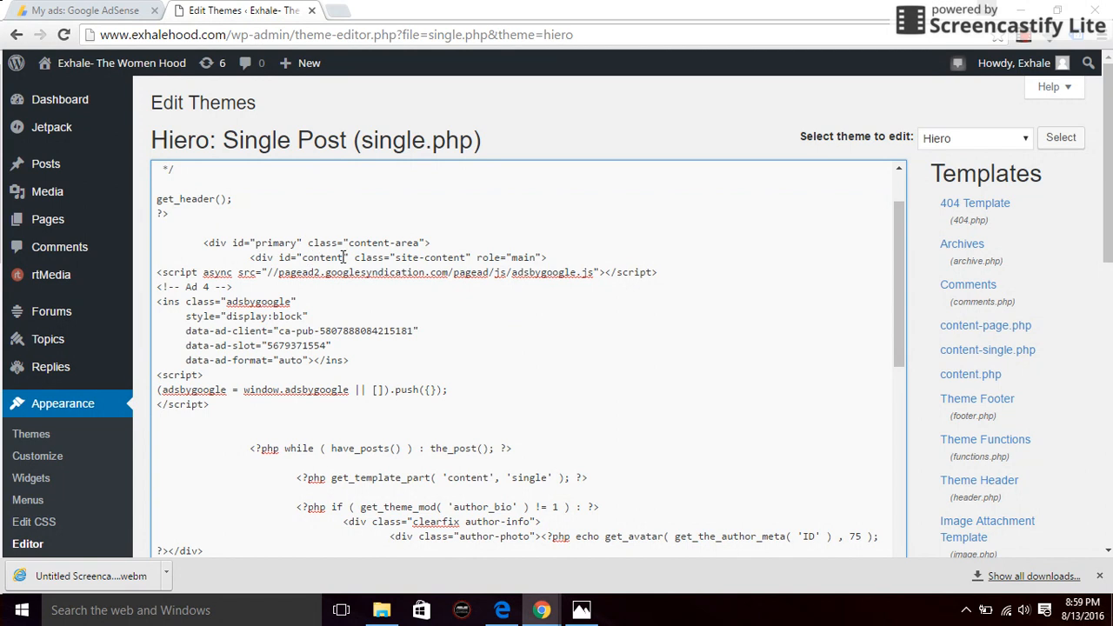
{"action": "mouse_move", "coordinate": [257, 256]}
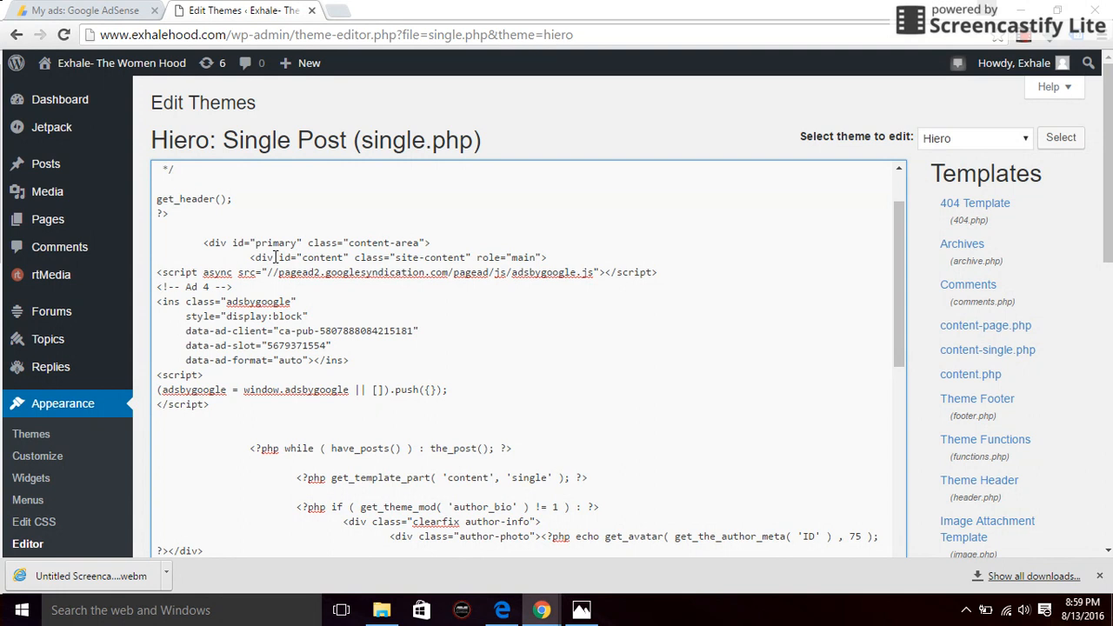
{"action": "mouse_move", "coordinate": [320, 257]}
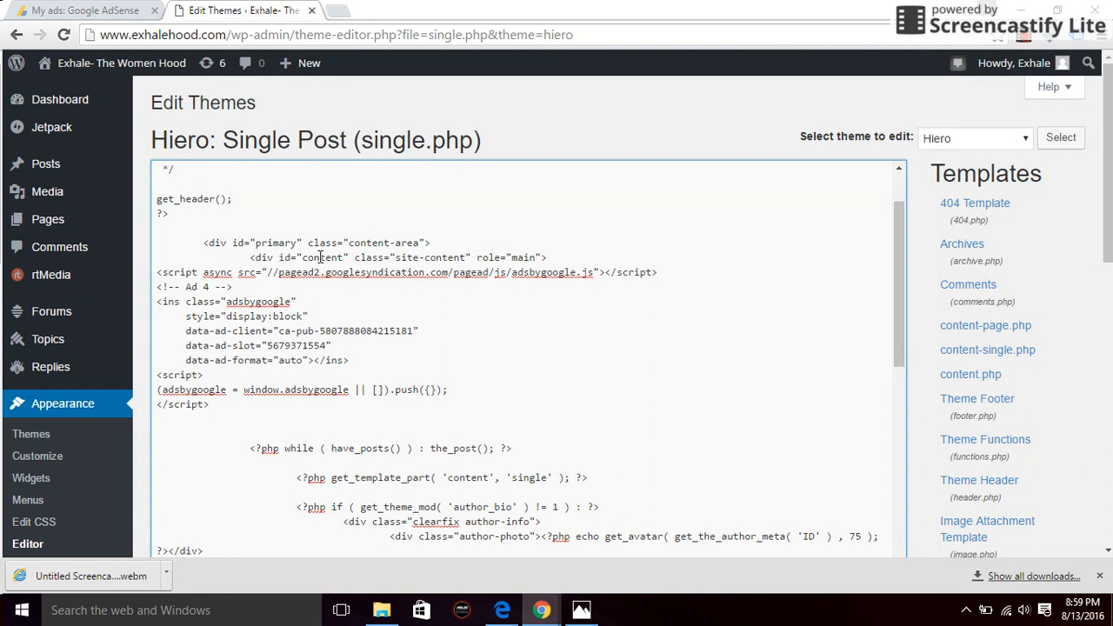
{"action": "mouse_move", "coordinate": [546, 257]}
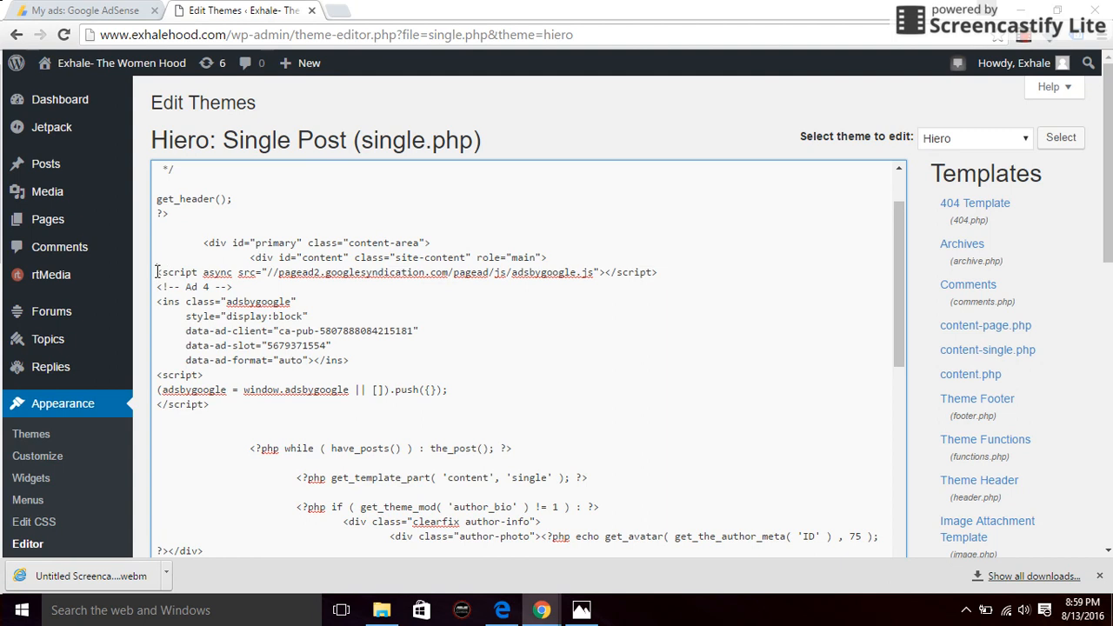
{"action": "left_click_drag", "start_coordinate": [157, 273], "coordinate": [209, 404]}
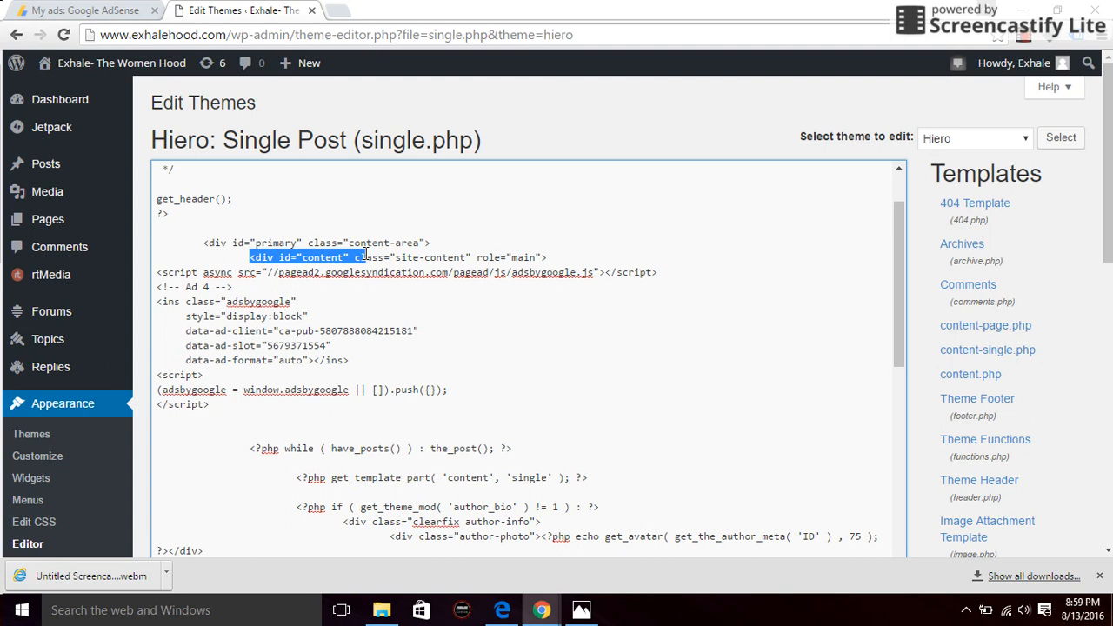
{"action": "left_click_drag", "start_coordinate": [363, 256], "coordinate": [547, 257]}
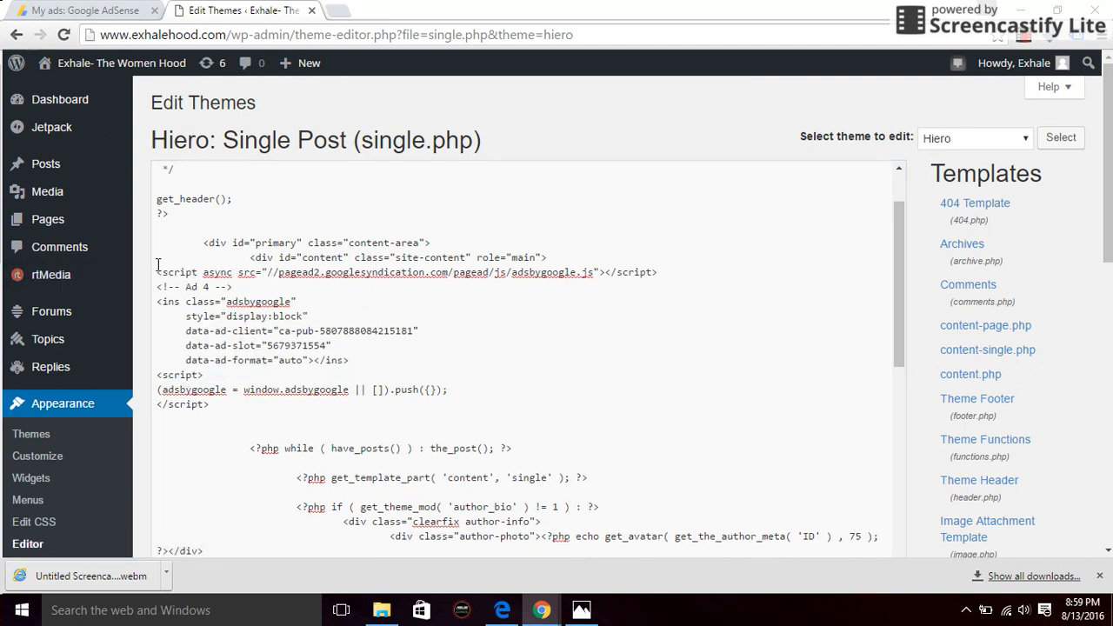
{"action": "left_click_drag", "start_coordinate": [156, 272], "coordinate": [350, 360]}
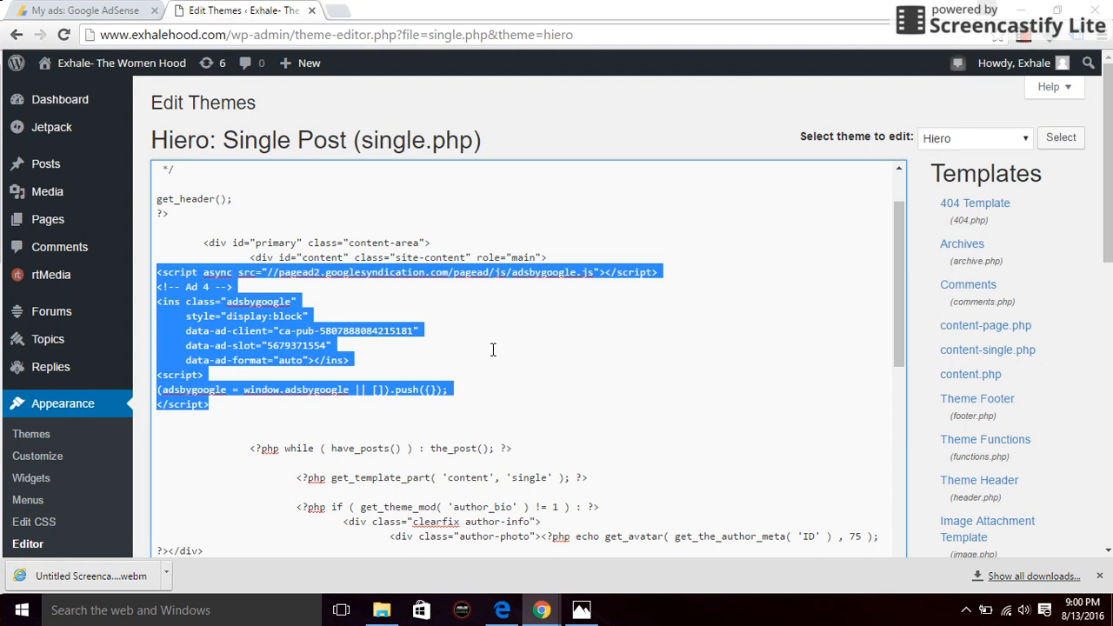
{"action": "scroll", "scroll_direction": "down", "scroll_amount": 3}
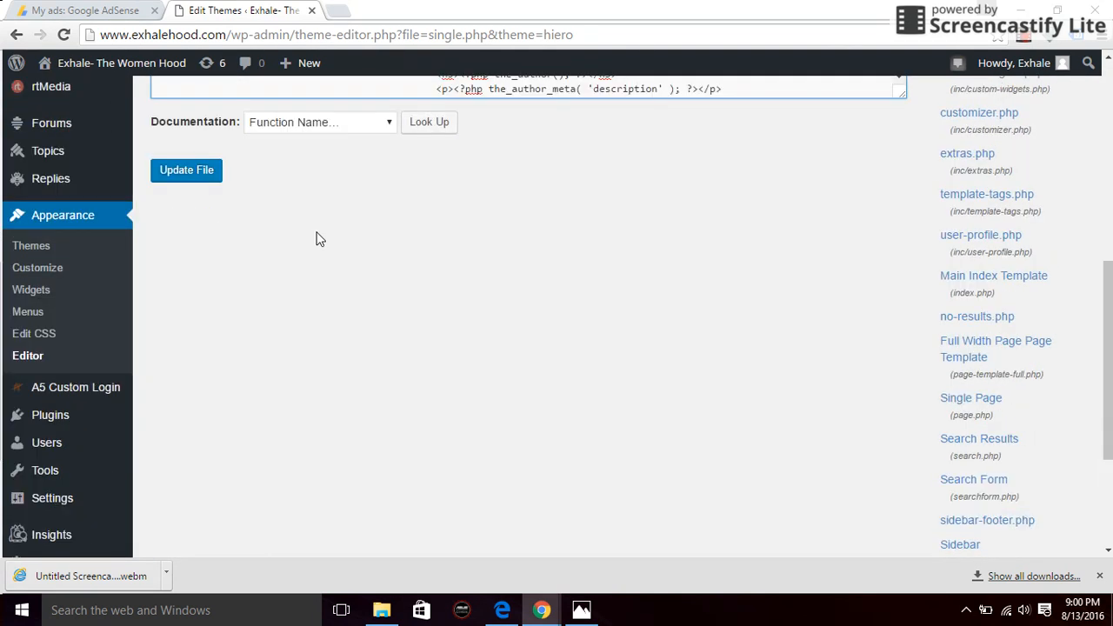
Save single.php with Update File, then visit the live Exhale site.
{"action": "left_click", "coordinate": [186, 169]}
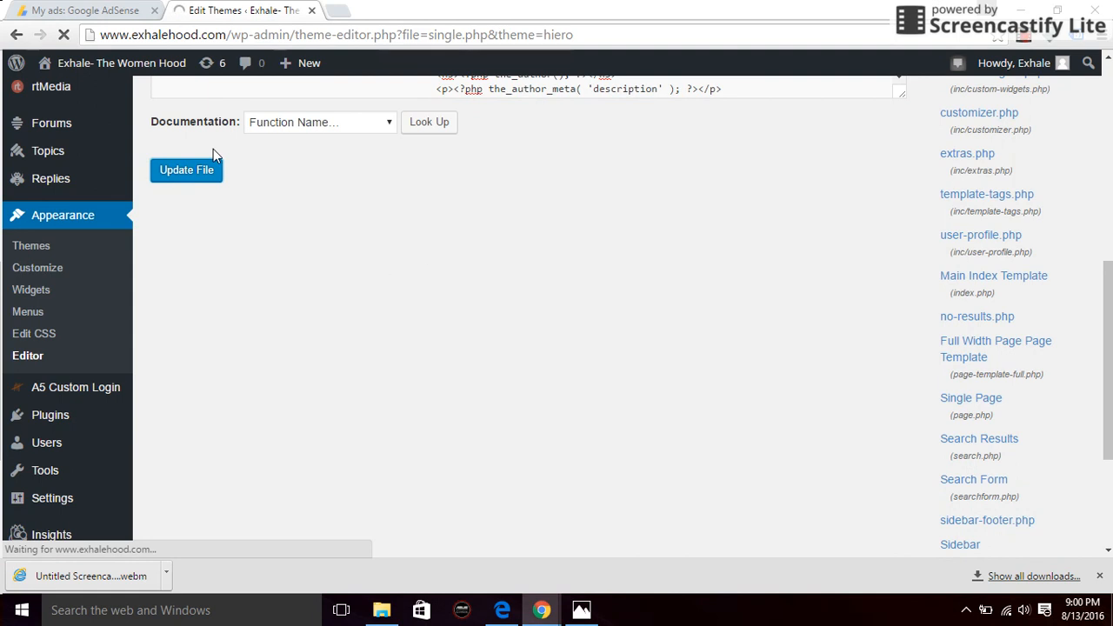
{"action": "left_click", "coordinate": [186, 170]}
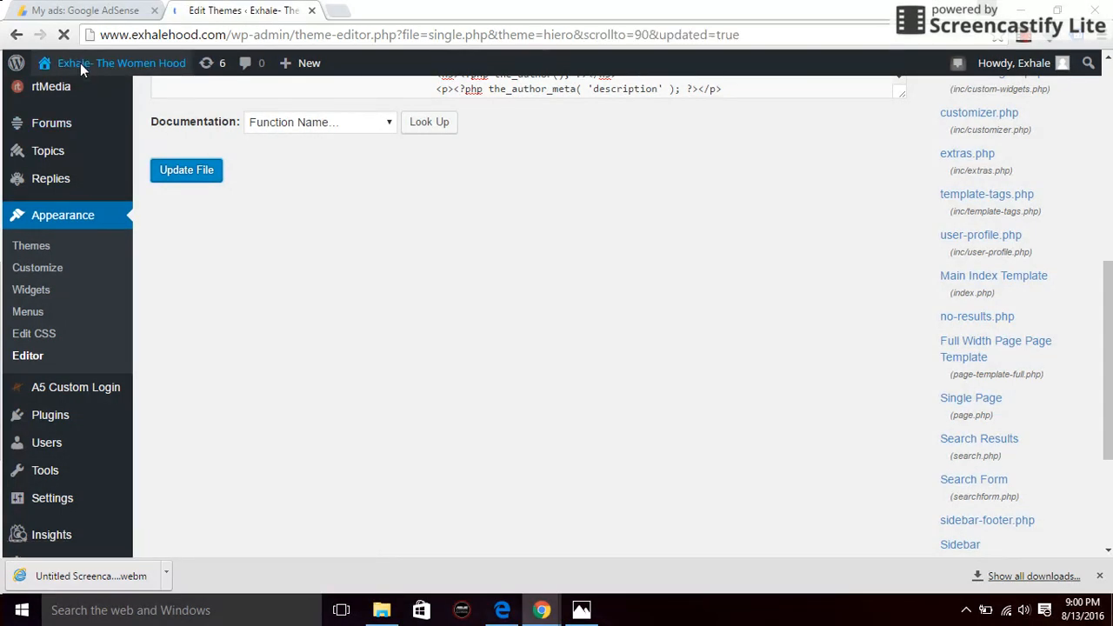
{"action": "left_click", "coordinate": [186, 170]}
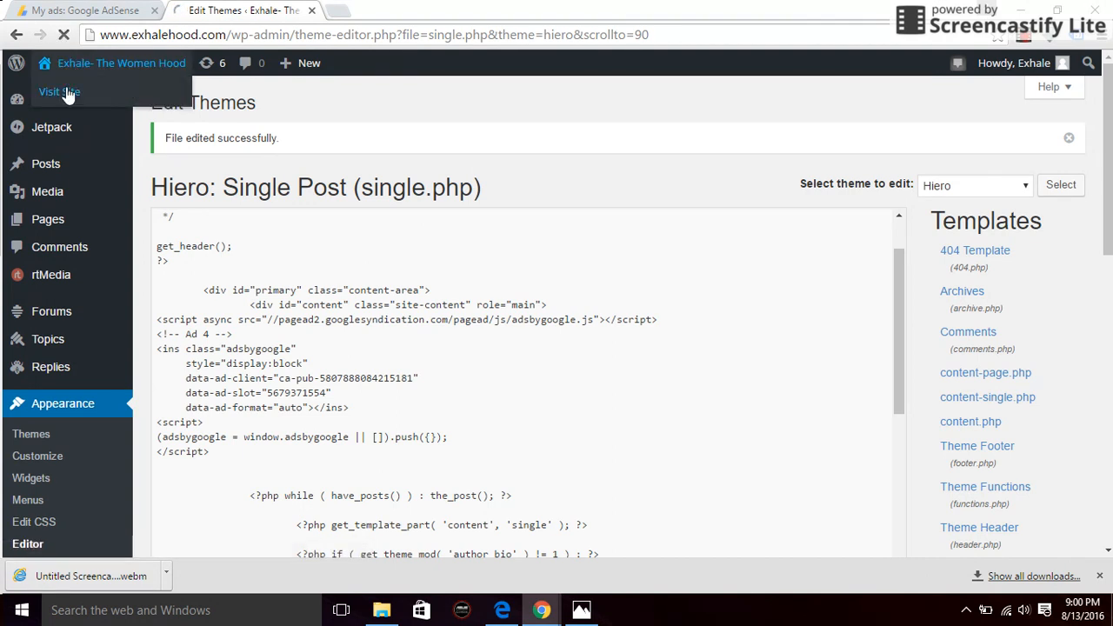
{"action": "left_click", "coordinate": [59, 91]}
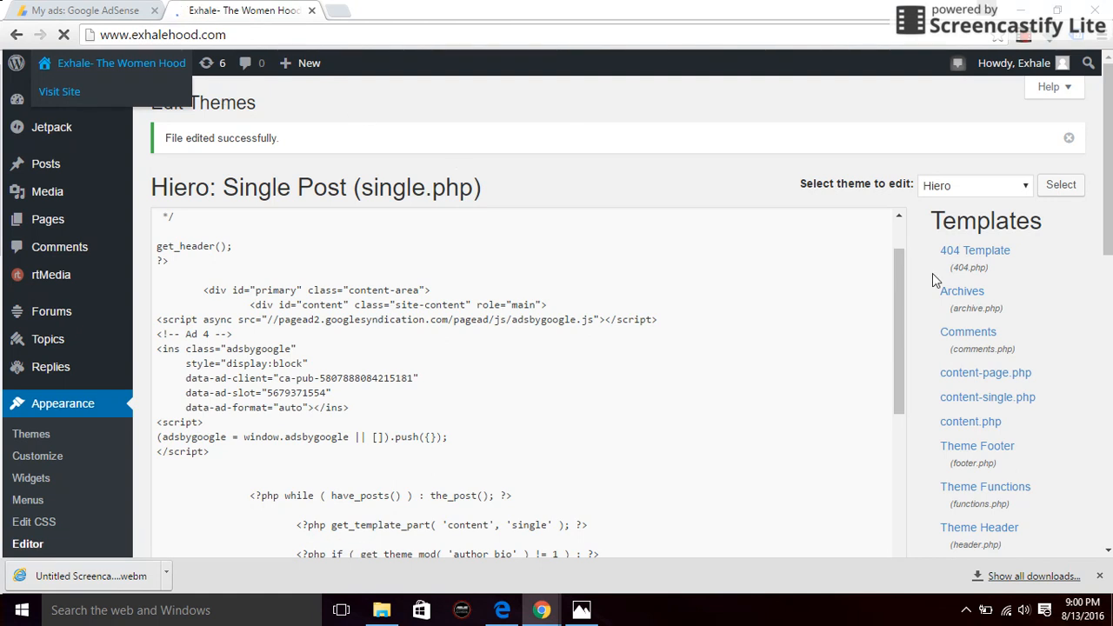
{"action": "left_click", "coordinate": [59, 91]}
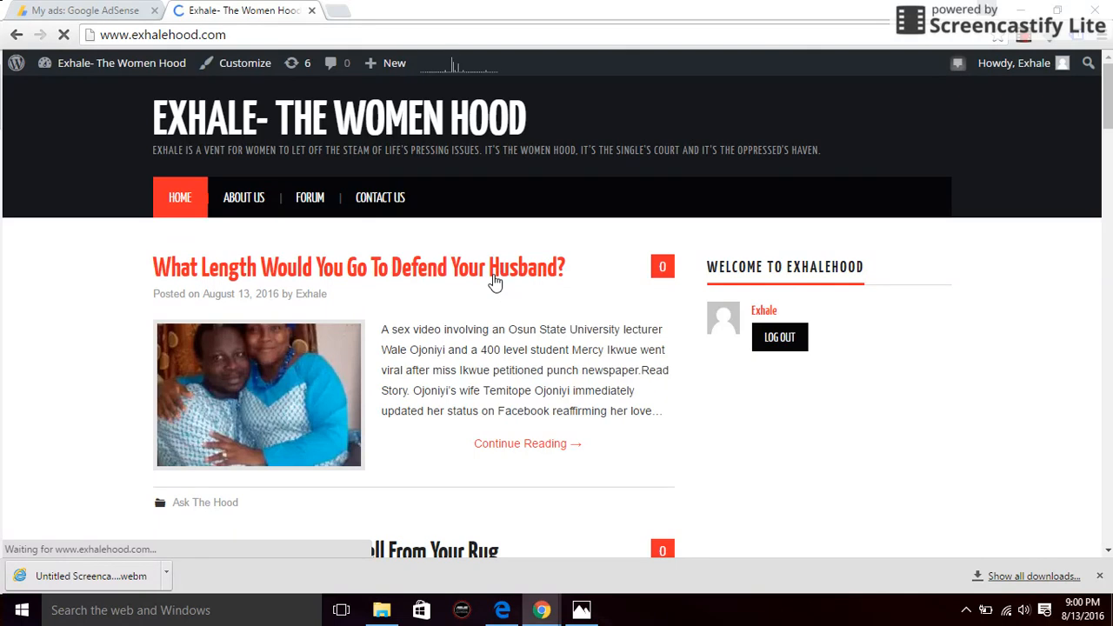
Confirm an ad appears above 'What Length Would You Go To Defend Your Husband?', then go HOME.
{"action": "left_click", "coordinate": [359, 267]}
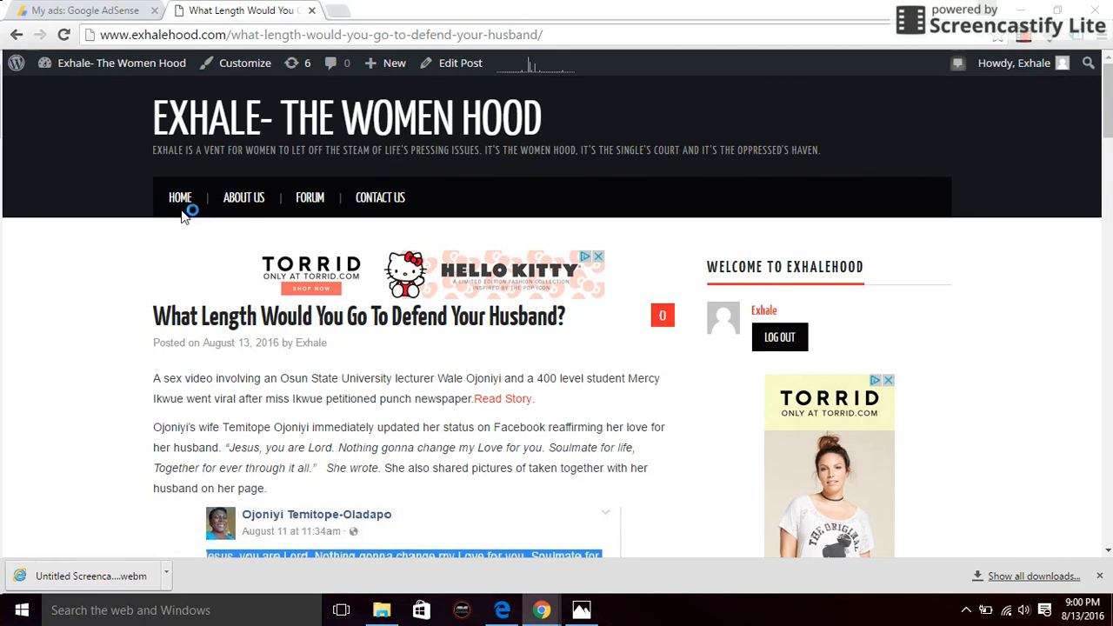
{"action": "left_click", "coordinate": [180, 197]}
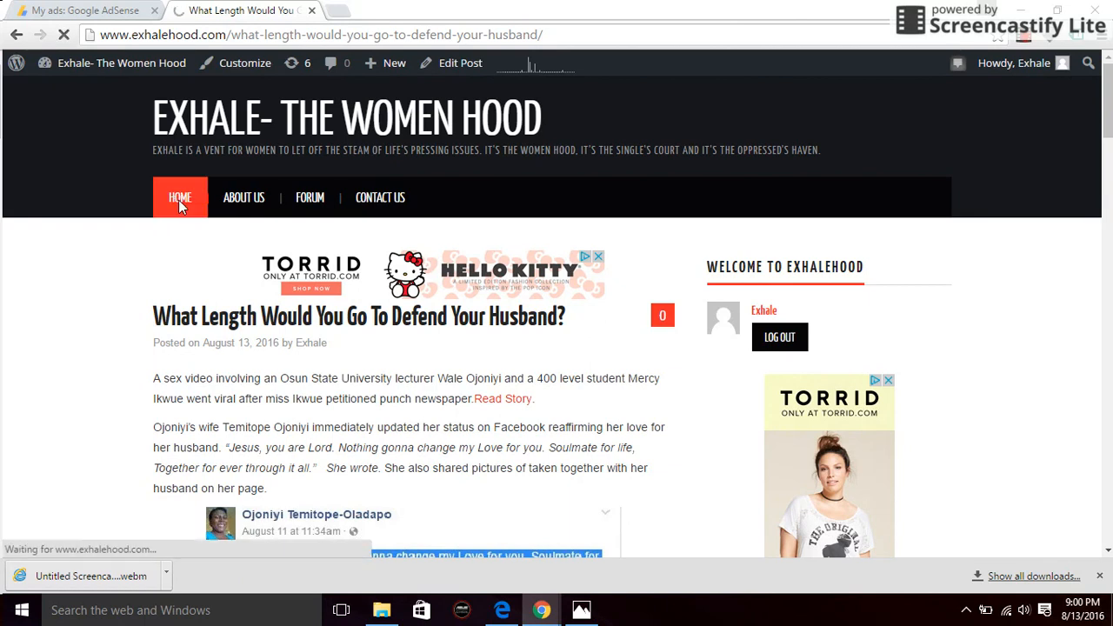
{"action": "left_click", "coordinate": [180, 198]}
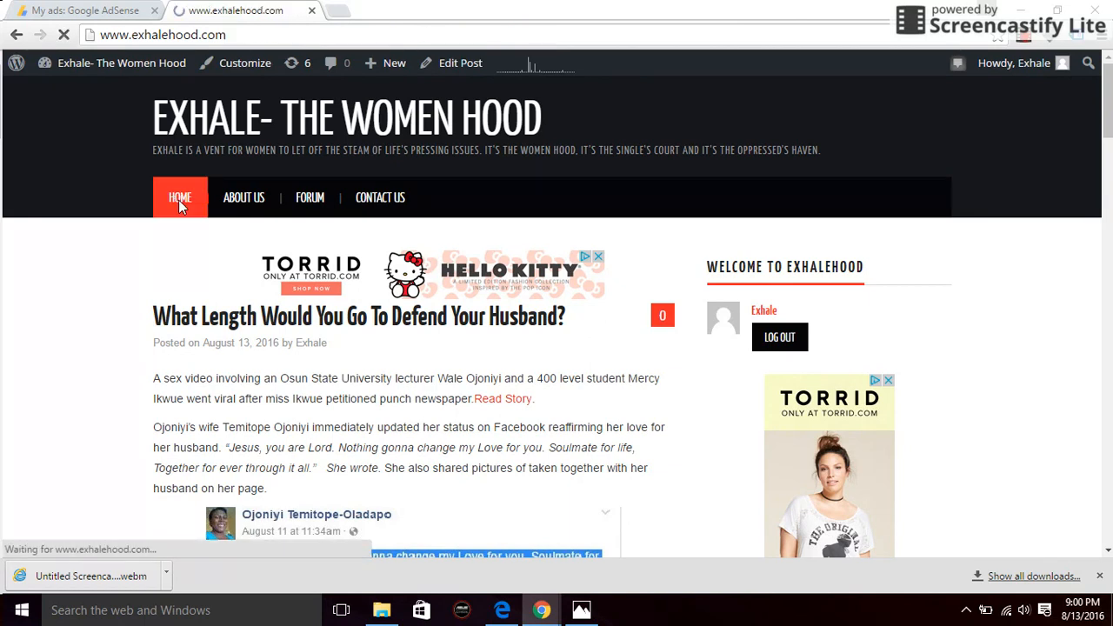
{"action": "left_click", "coordinate": [180, 197]}
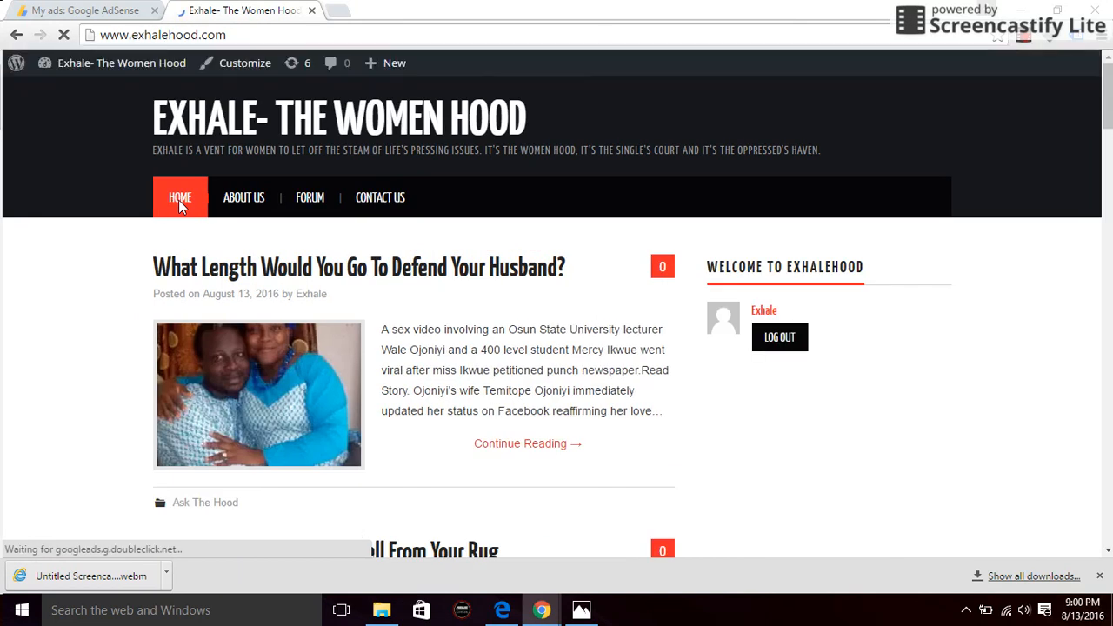